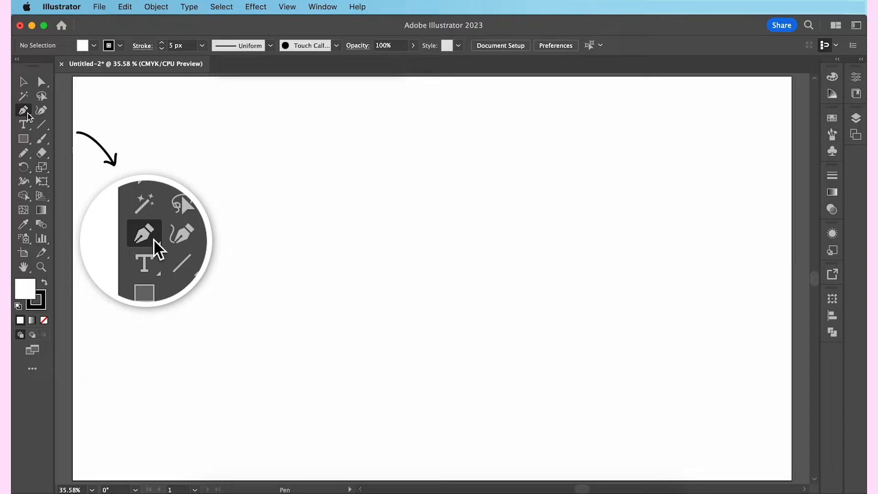
Activate the Pen tool and set the fill to None, keeping a black stroke.
key(p)
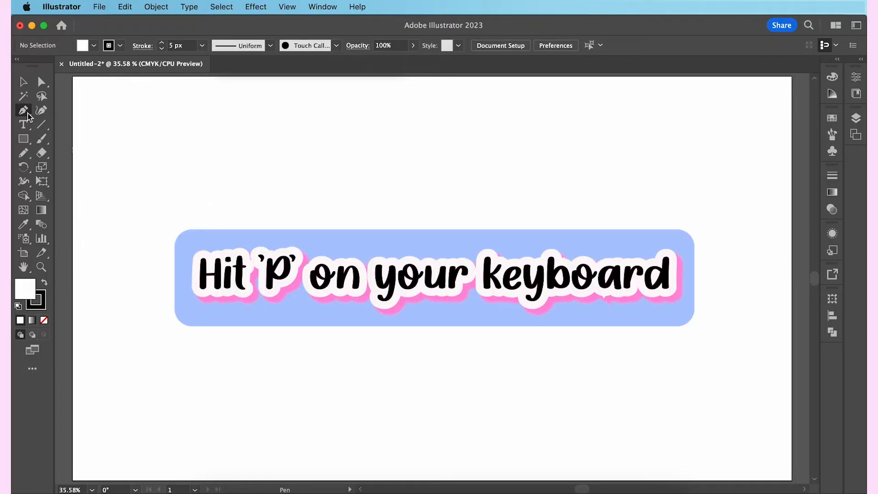
key(p)
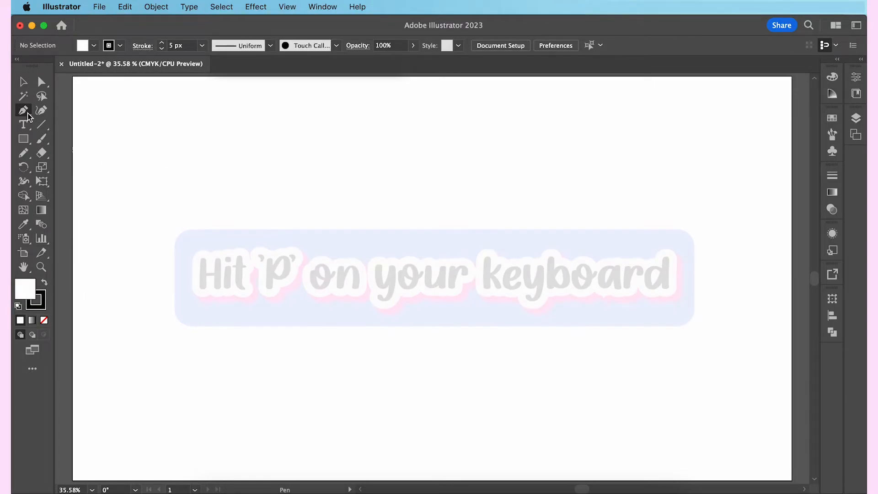
key(p)
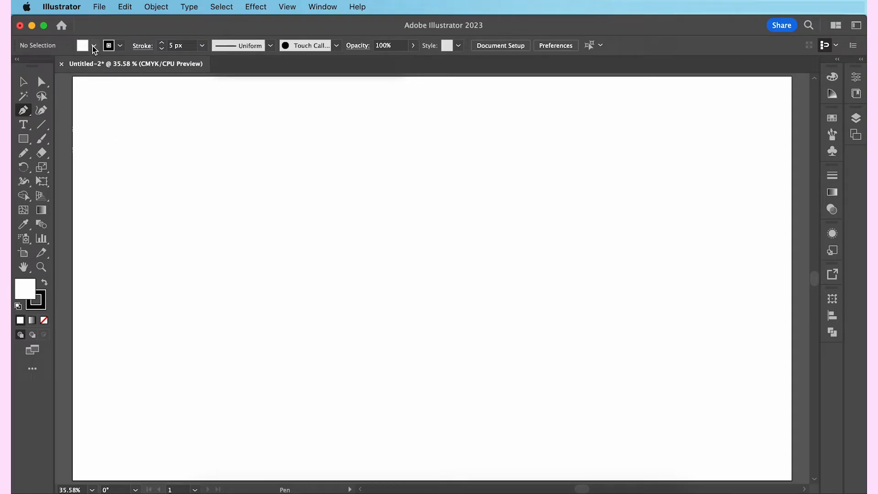
click(93, 46)
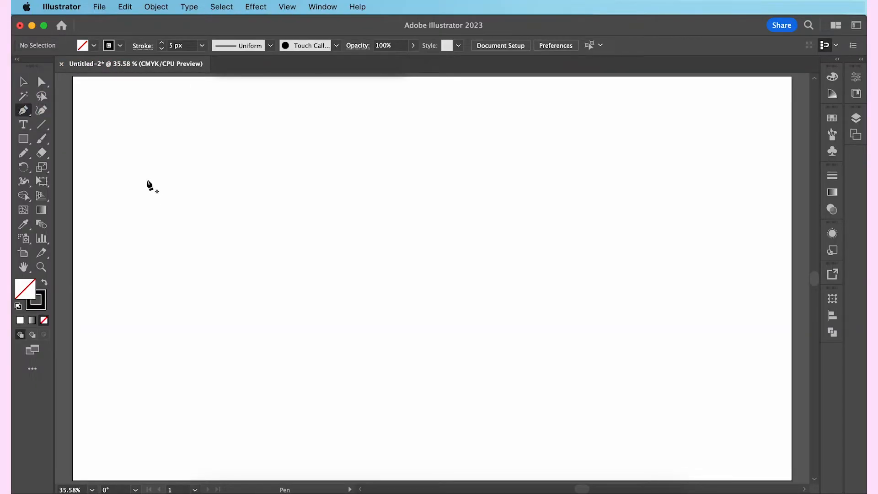
mouse_move(134, 195)
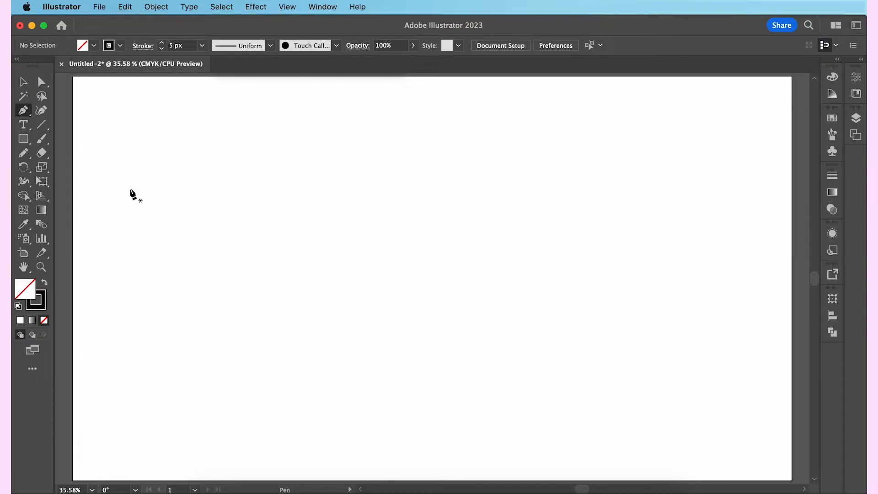
Place six corner points closing a hexagon, then click peaks and valleys for a zigzag beside it.
click(133, 195)
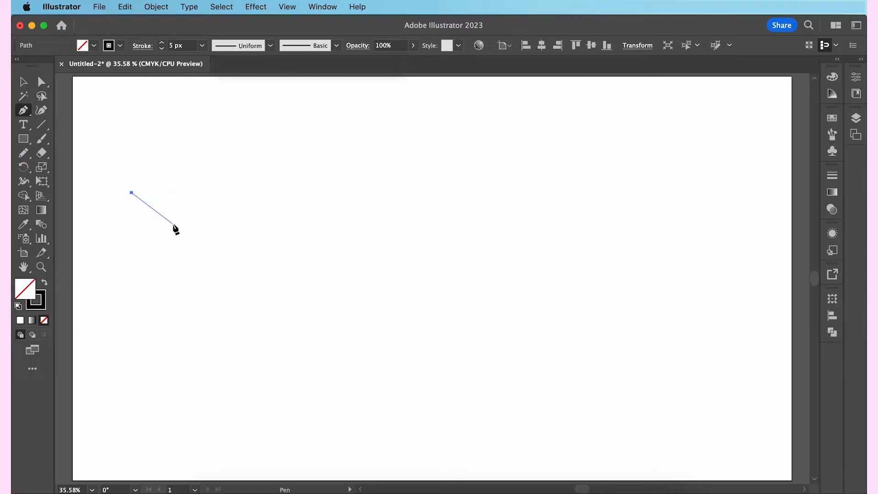
click(180, 147)
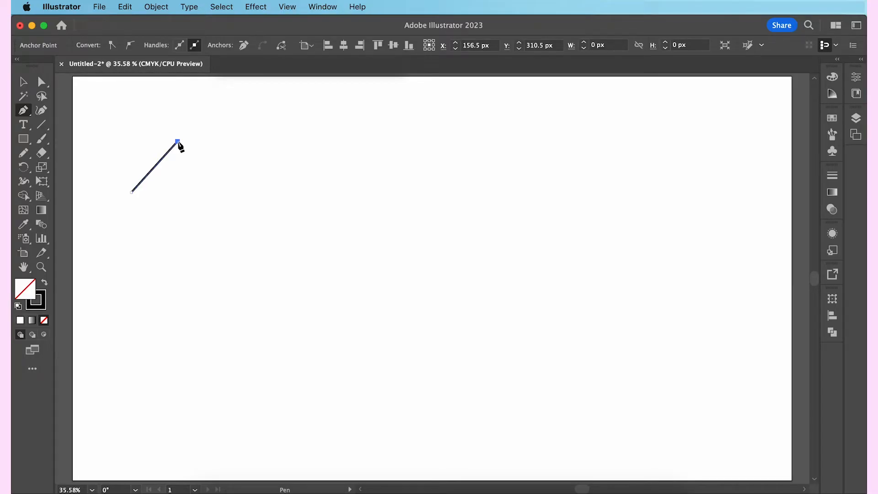
click(245, 143)
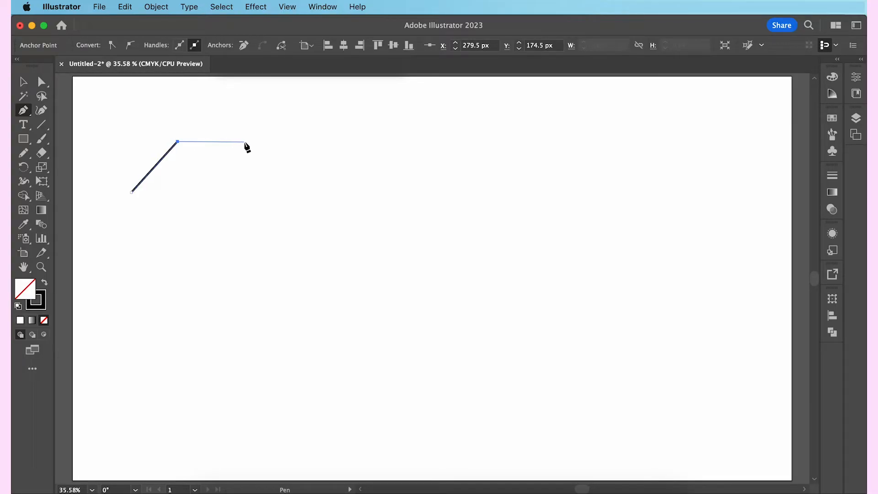
click(244, 142)
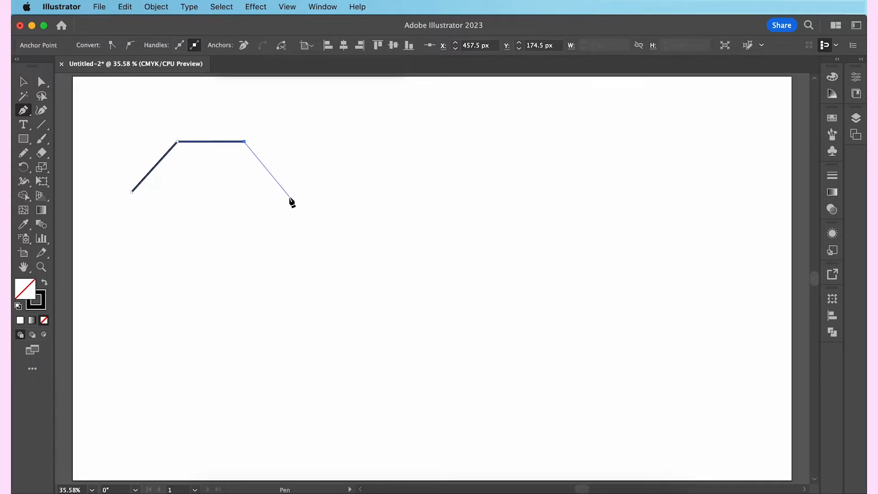
click(288, 190)
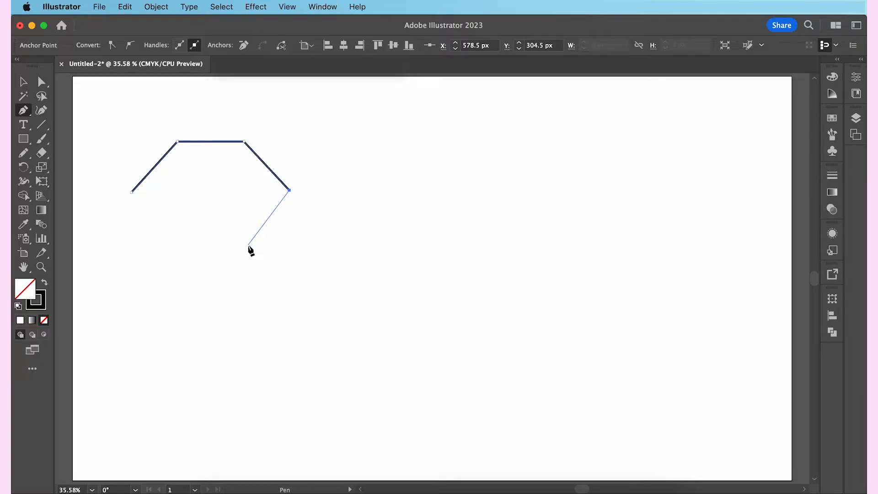
click(132, 190)
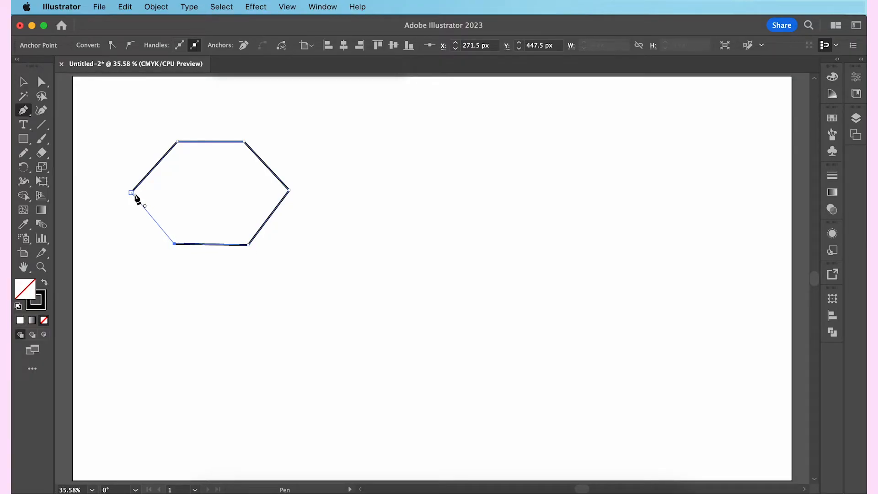
click(131, 191)
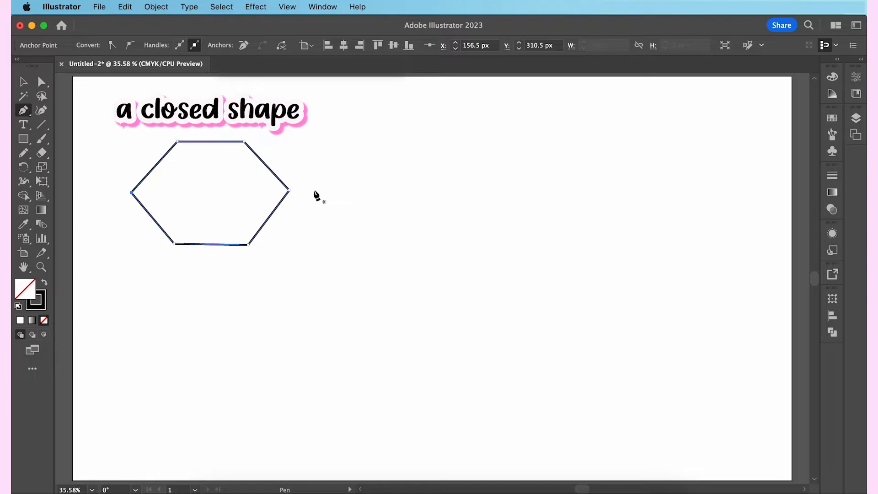
mouse_move(352, 199)
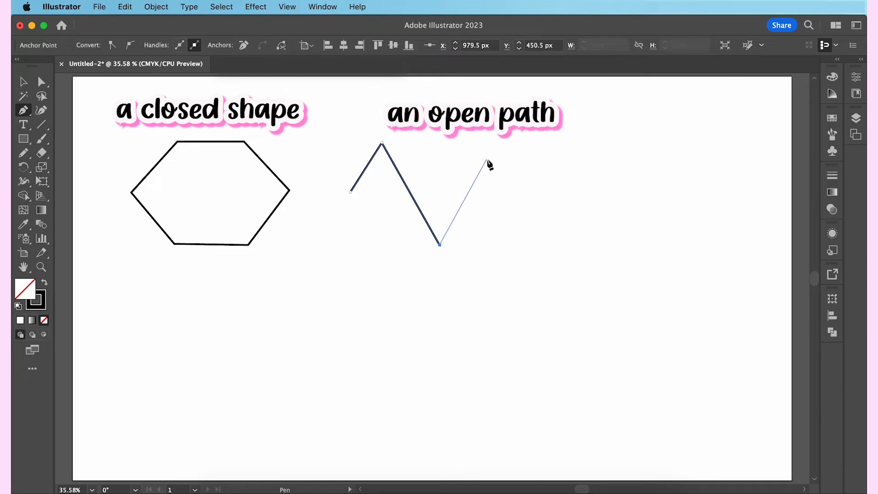
click(546, 244)
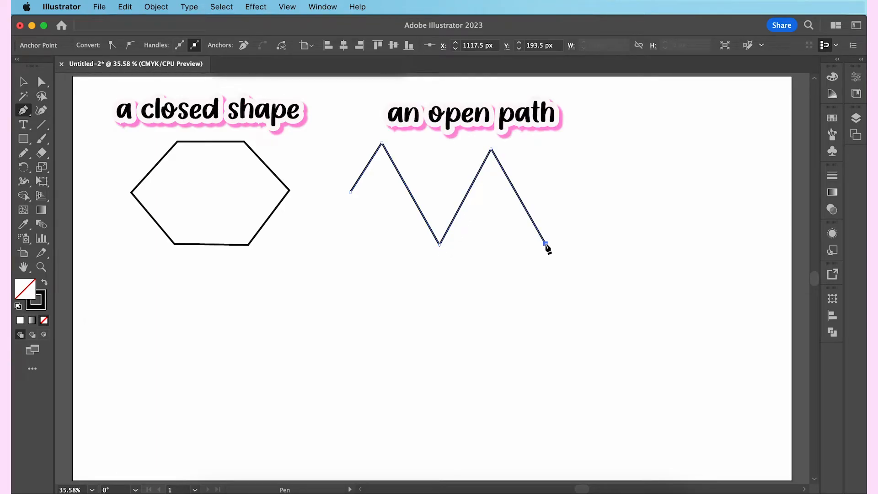
click(572, 193)
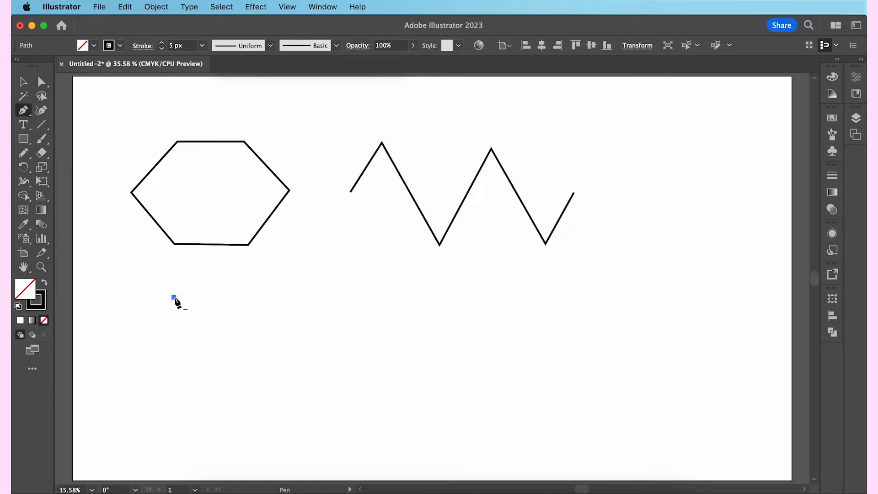
Drag out three handled anchor points to form a wavy curve under the hexagon.
drag(174, 297, 257, 307)
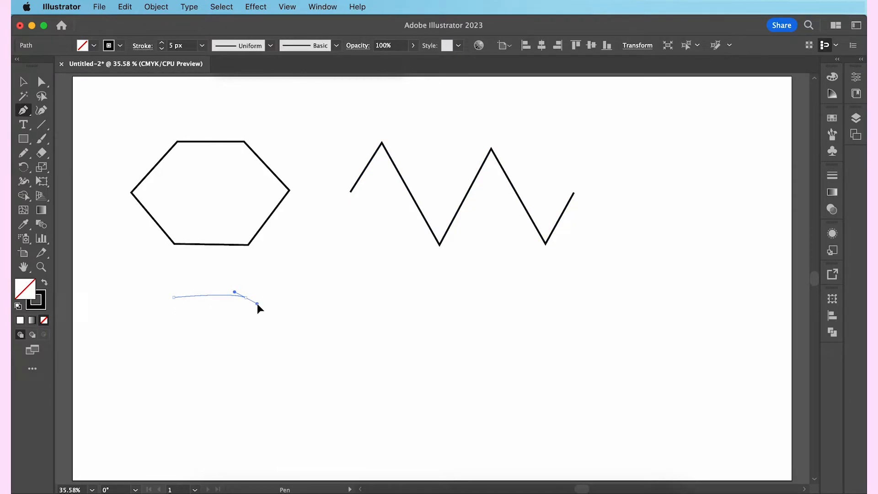
drag(234, 293, 279, 314)
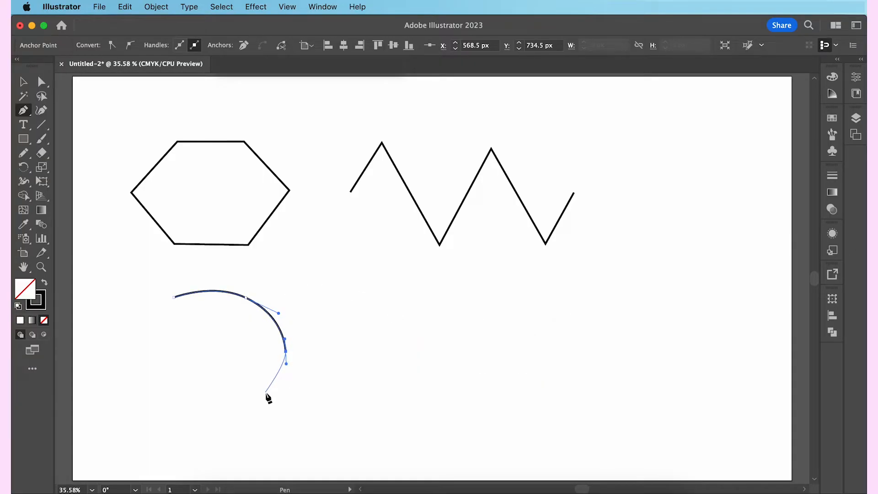
drag(269, 397, 190, 417)
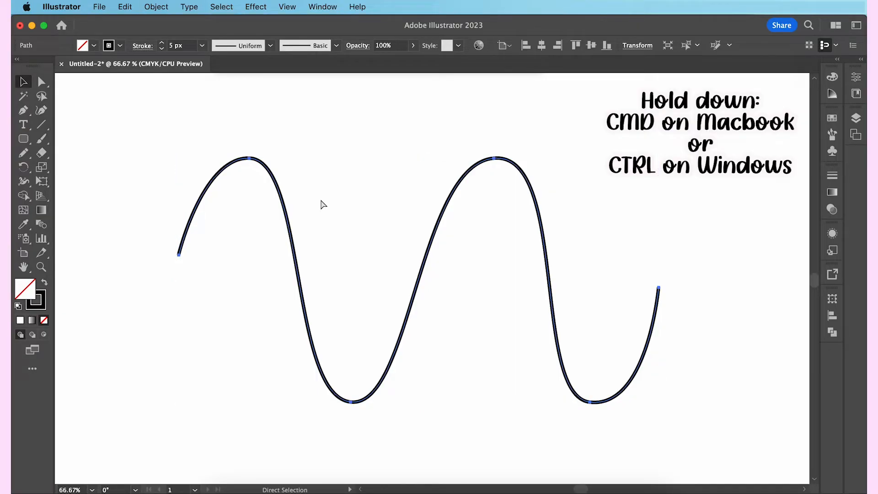
mouse_move(251, 163)
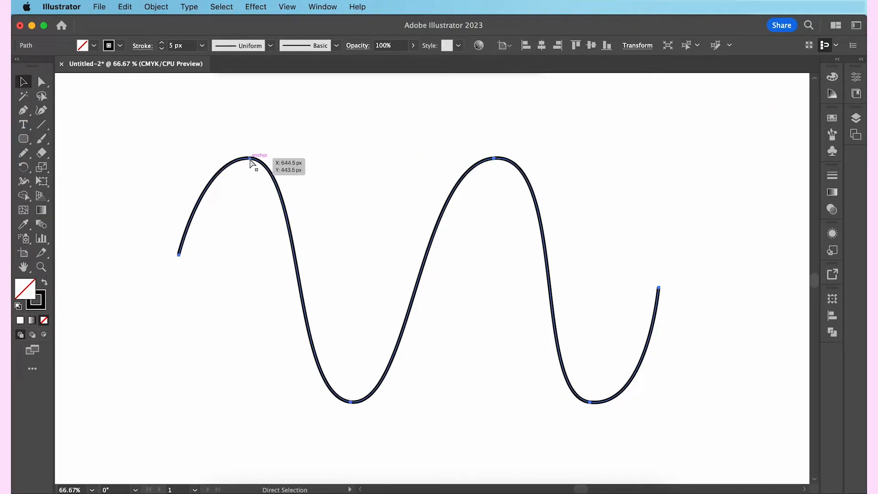
Select the first crest's top anchor and drag its handles to retilt the curve.
click(256, 161)
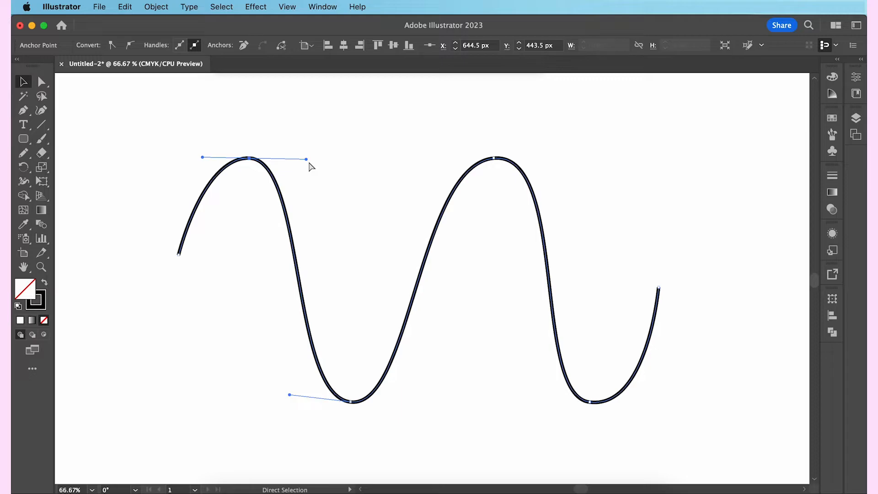
drag(306, 160, 344, 164)
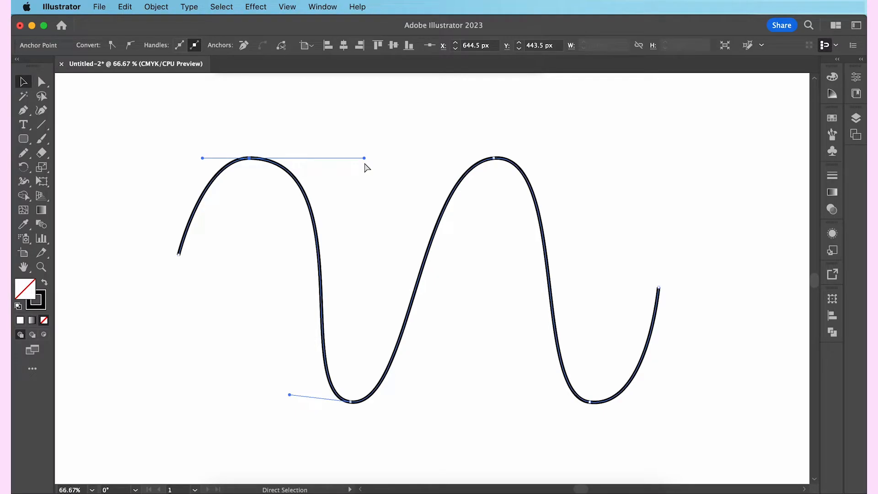
drag(364, 158, 322, 162)
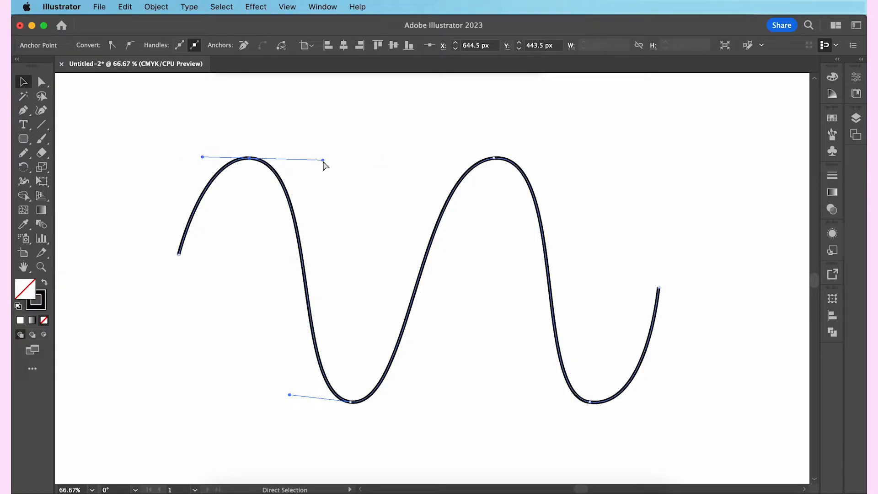
mouse_move(334, 189)
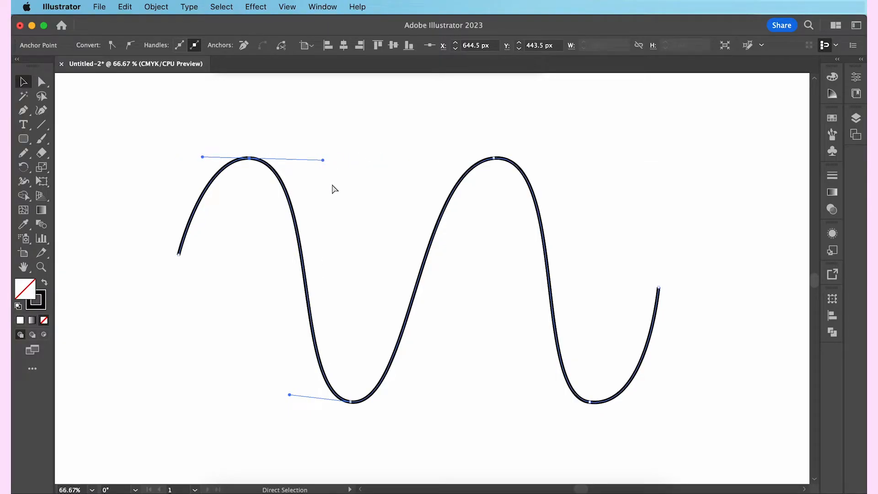
mouse_move(330, 171)
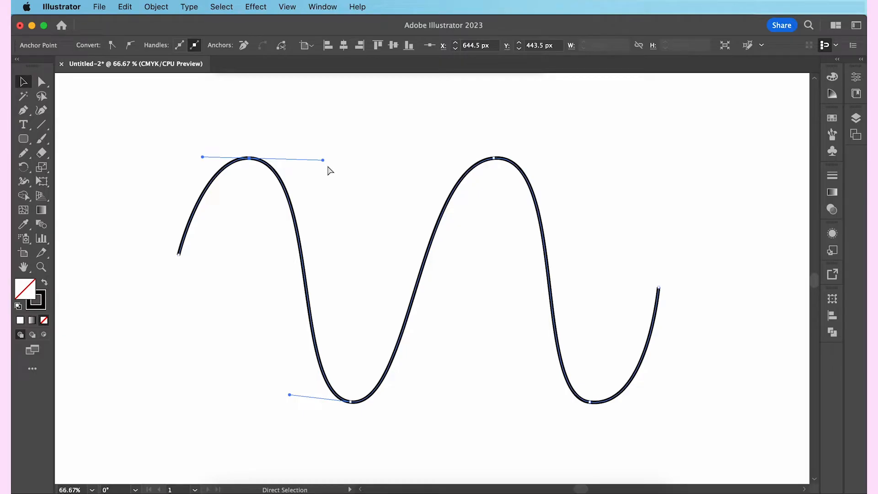
drag(322, 160, 320, 92)
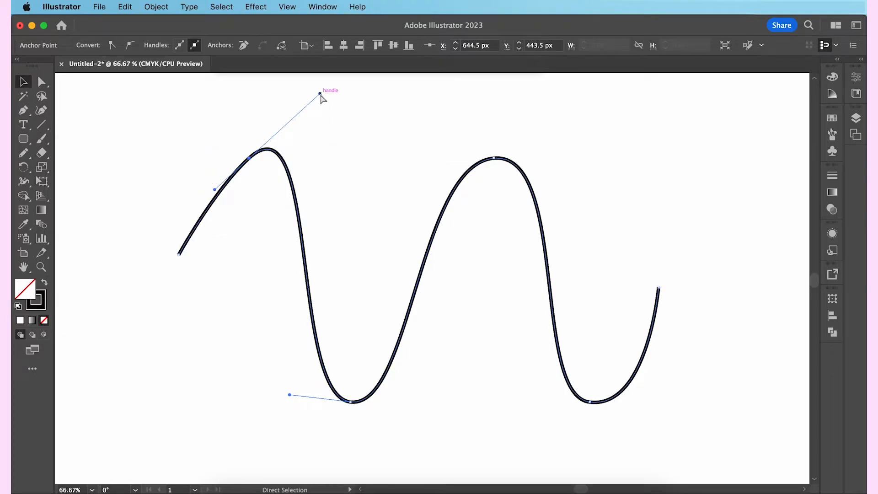
drag(320, 92, 320, 218)
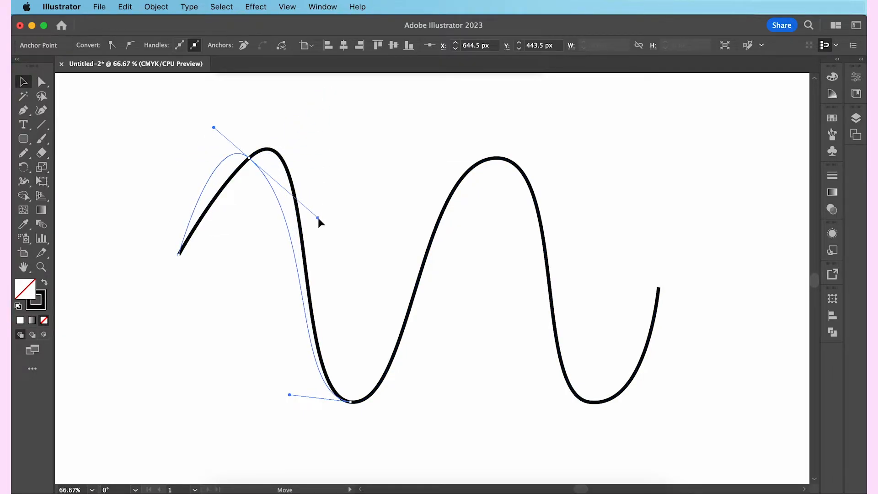
drag(319, 219, 324, 192)
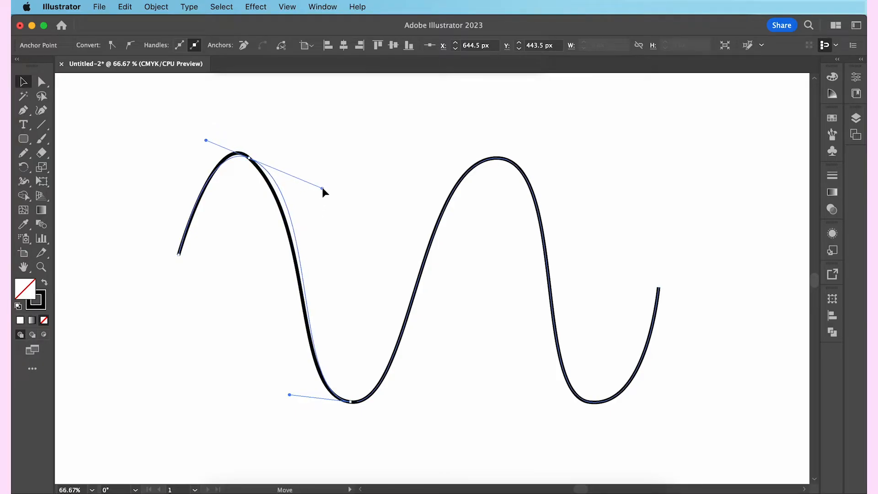
drag(324, 192, 327, 159)
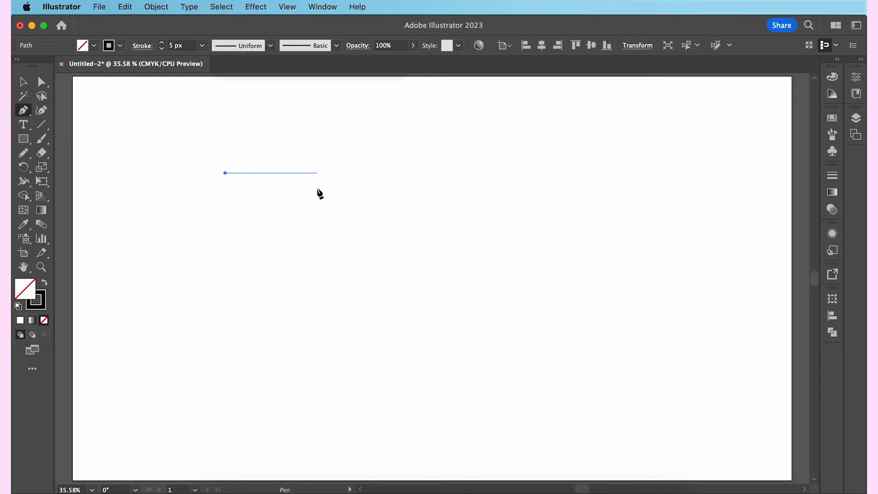
Draw a closed rectangle from straight Pen segments, then a straight-segment zigzag line.
click(290, 239)
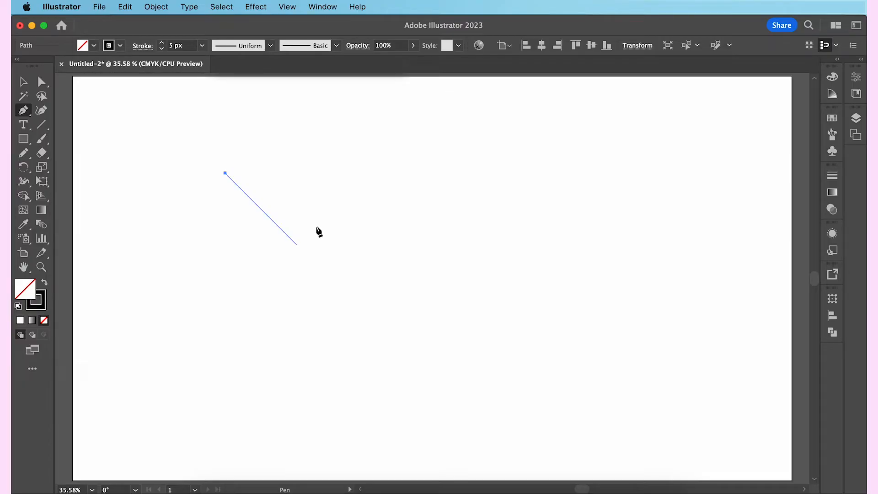
click(337, 173)
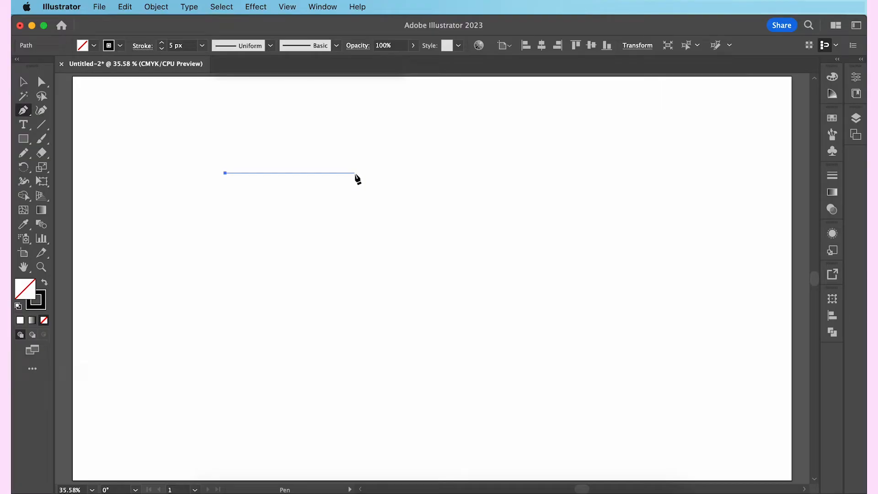
click(599, 172)
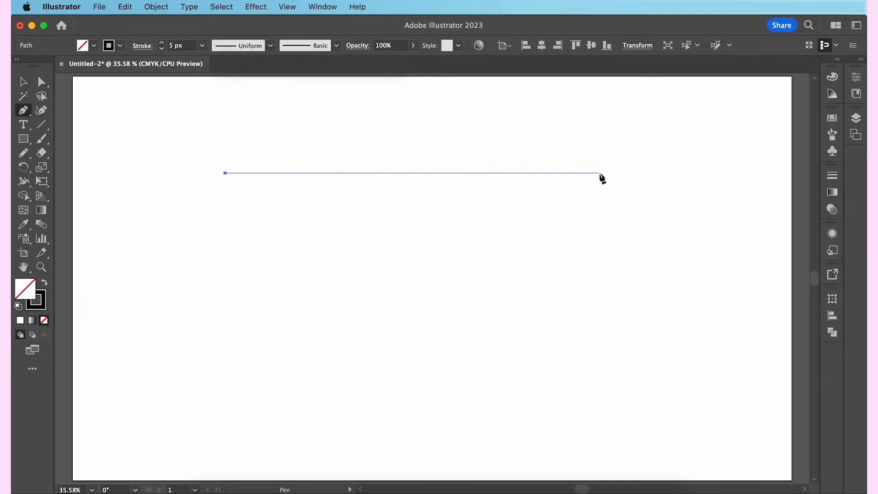
click(599, 324)
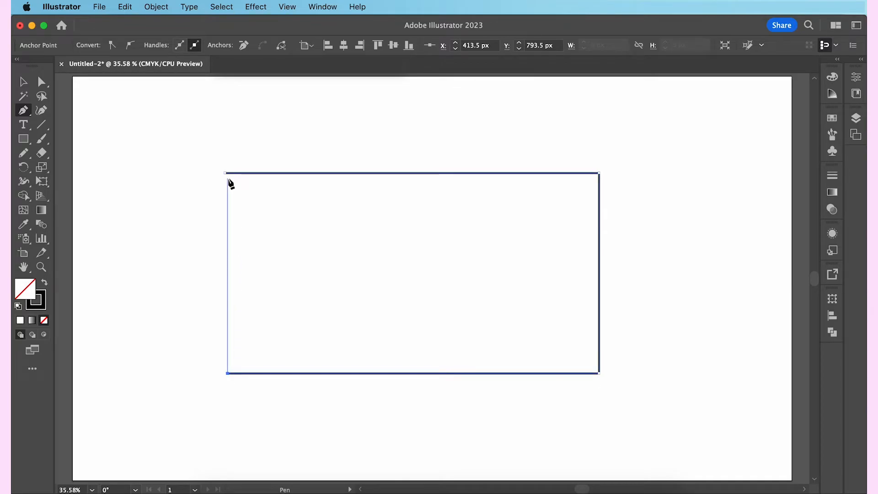
click(227, 173)
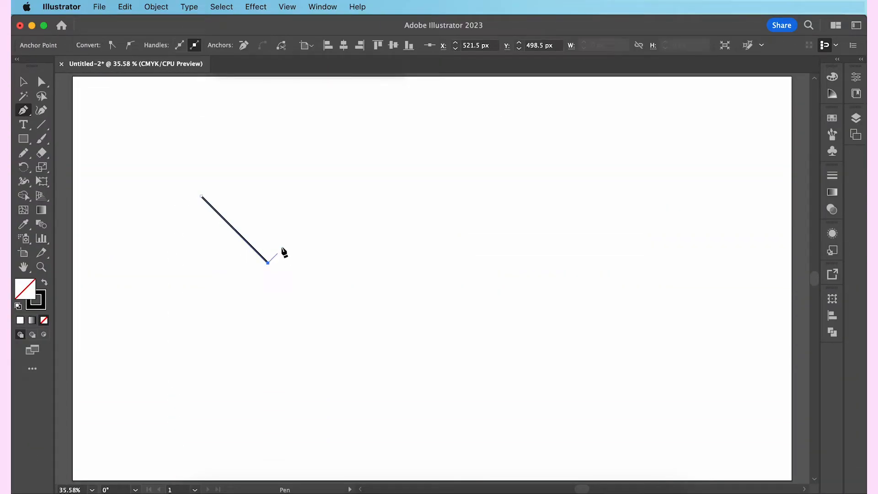
click(332, 199)
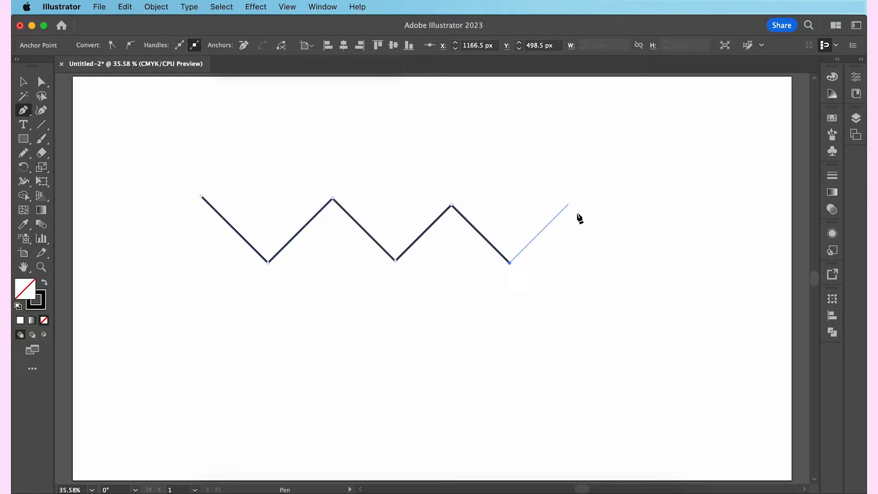
click(567, 205)
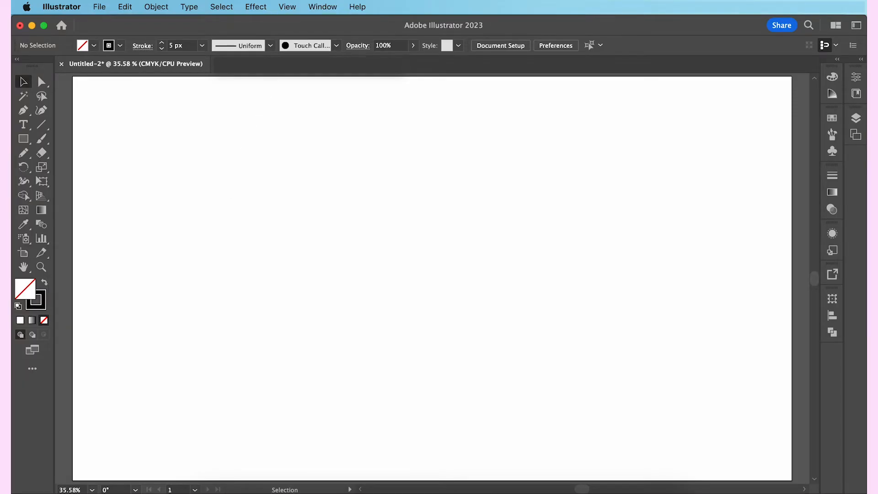
Enable Smart Guides from the View menu.
click(287, 7)
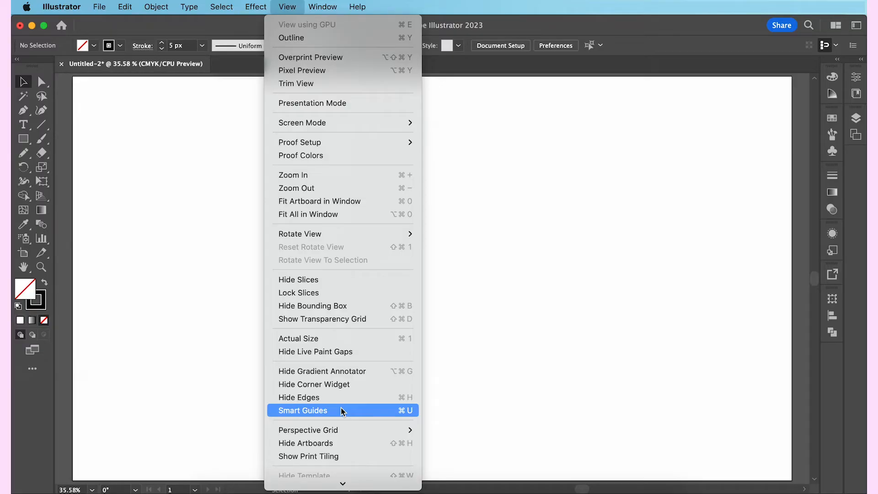
click(302, 410)
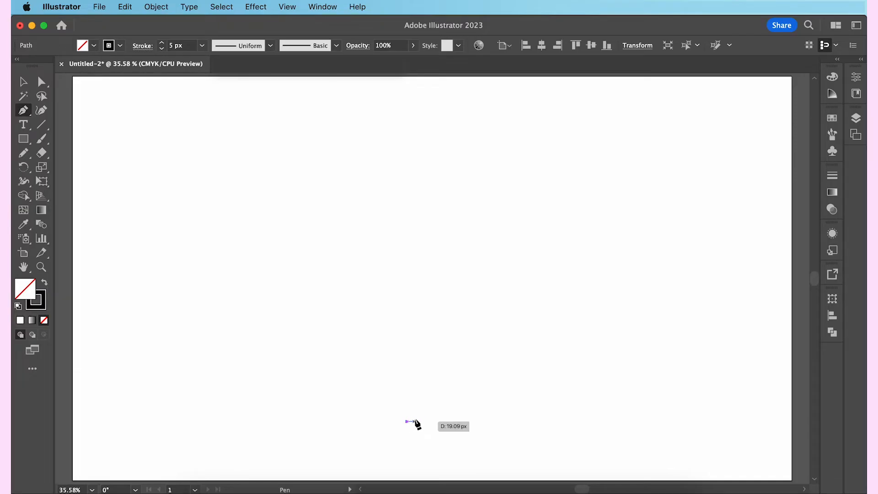
Pen the hem, side seam, curved armhole and shoulder, ending the neckline on the centre line.
drag(407, 421, 476, 417)
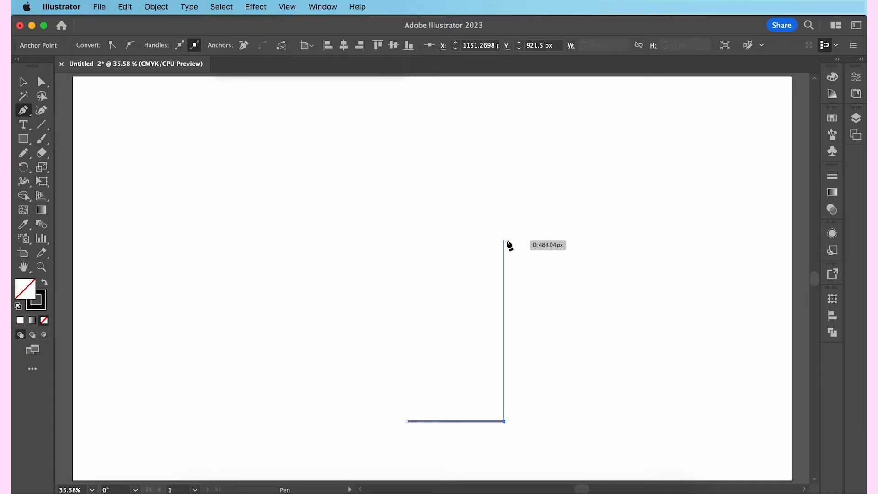
click(502, 234)
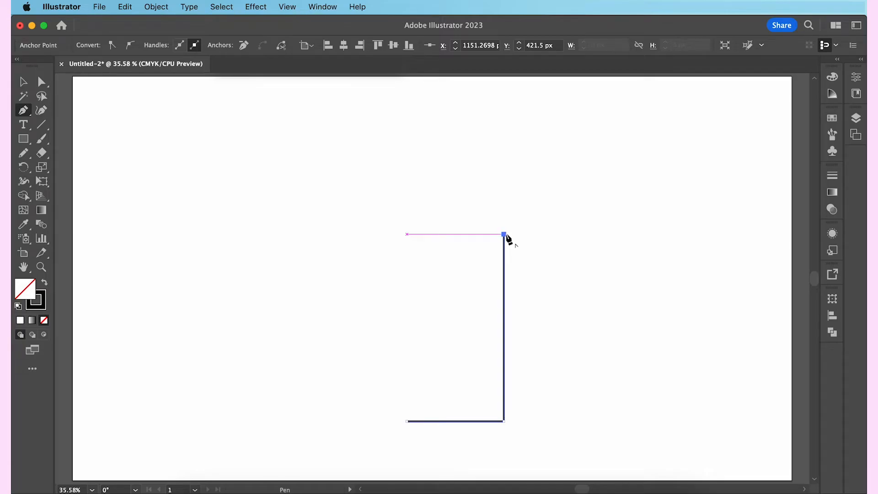
mouse_move(503, 146)
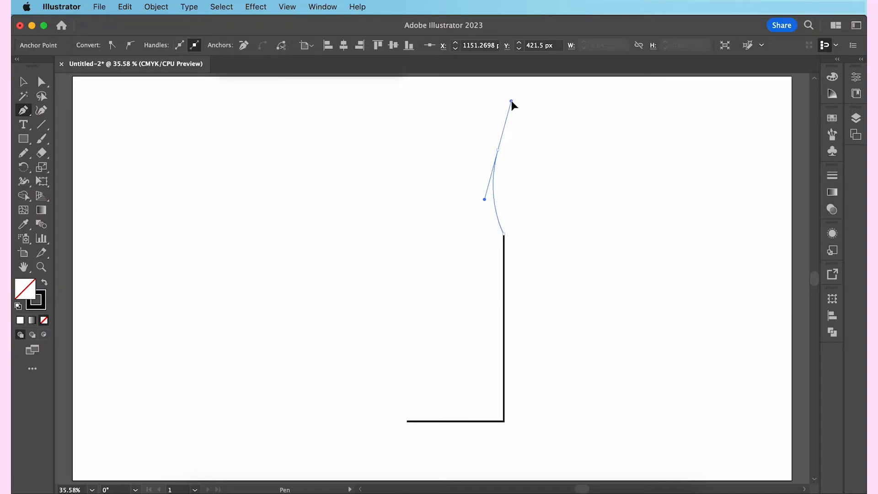
drag(511, 104, 512, 101)
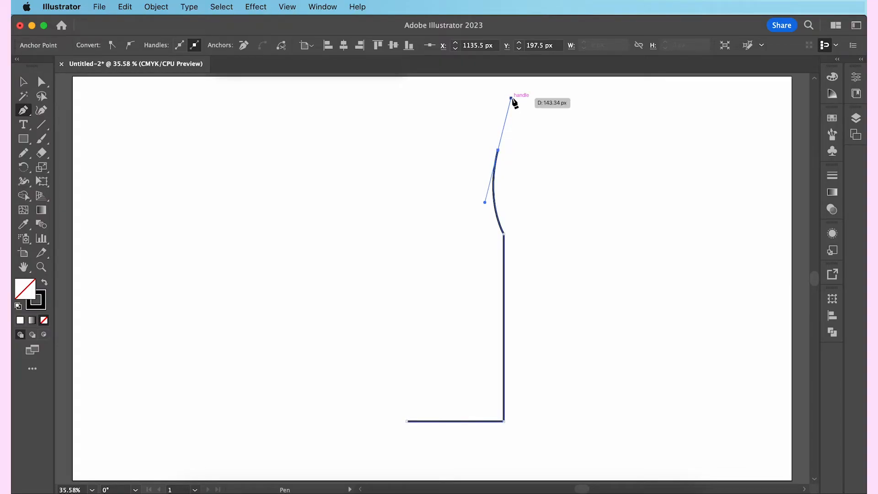
drag(514, 100, 529, 122)
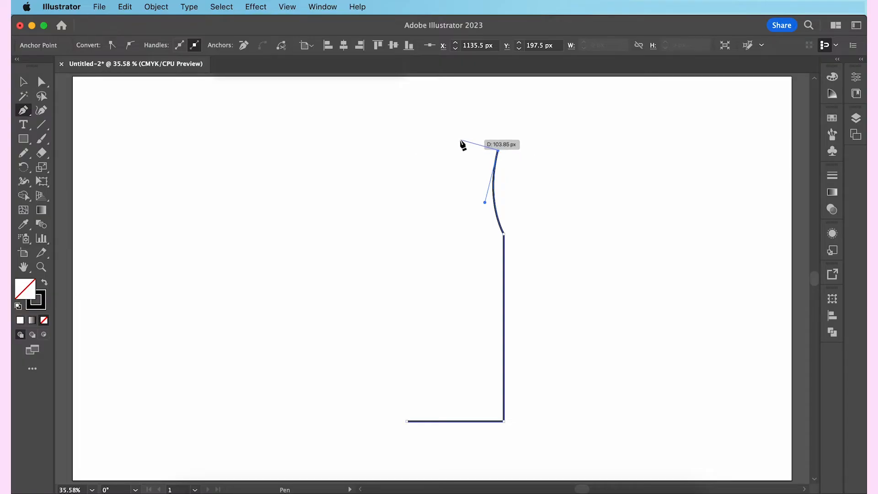
mouse_move(451, 145)
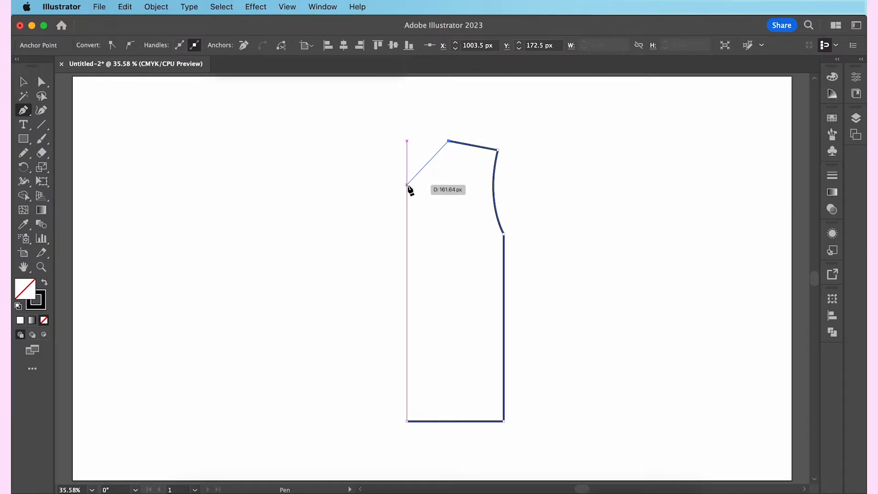
mouse_move(409, 188)
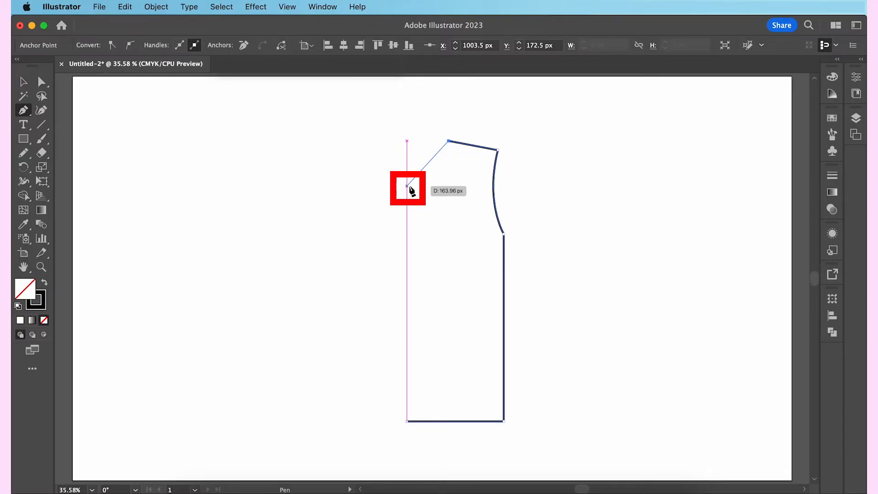
click(404, 419)
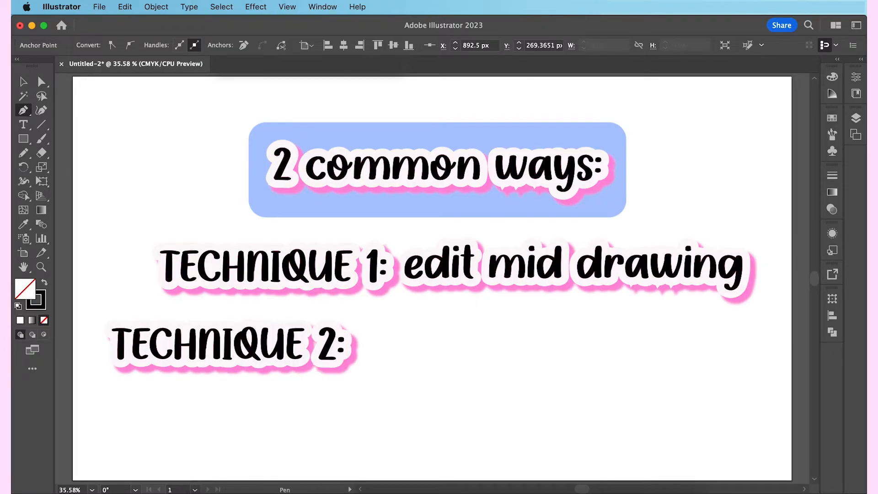
text(edit later once done)
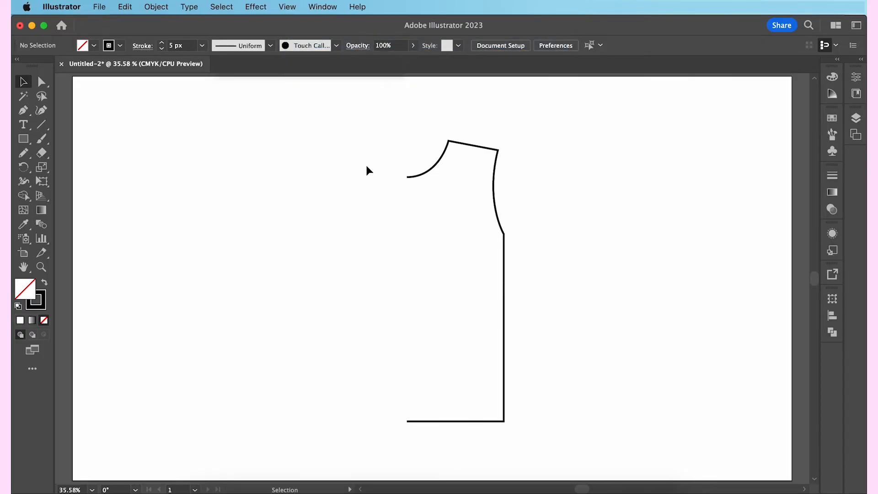
Select the armhole's lower anchor with Direct Selection and drag its handle to reshape the curve.
click(42, 81)
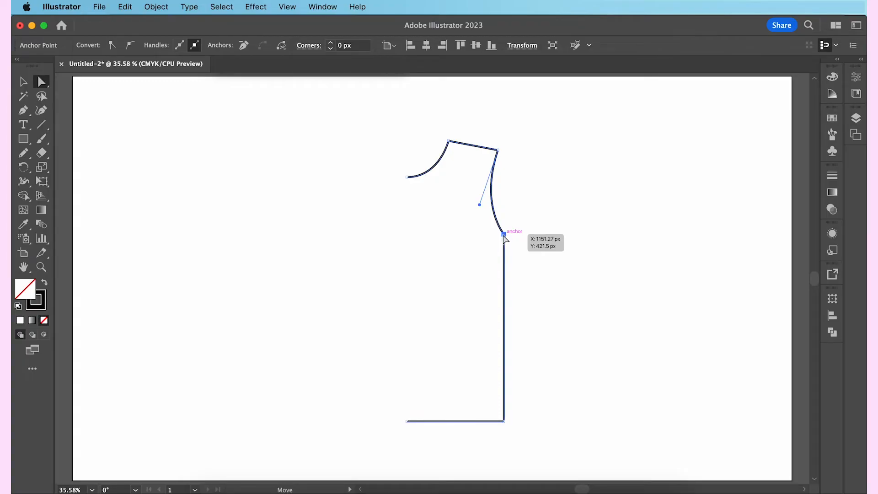
click(503, 235)
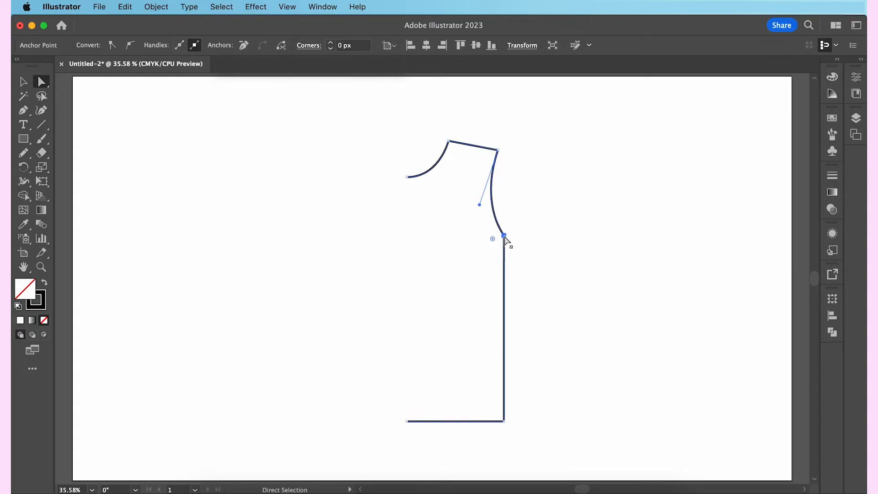
drag(503, 235, 519, 295)
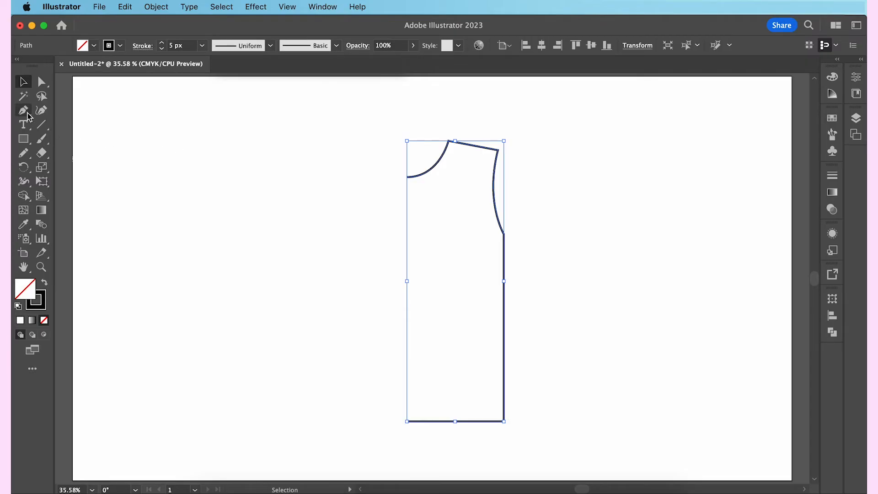
Add an anchor midway along the side seam and drag it to curve the waist.
click(23, 110)
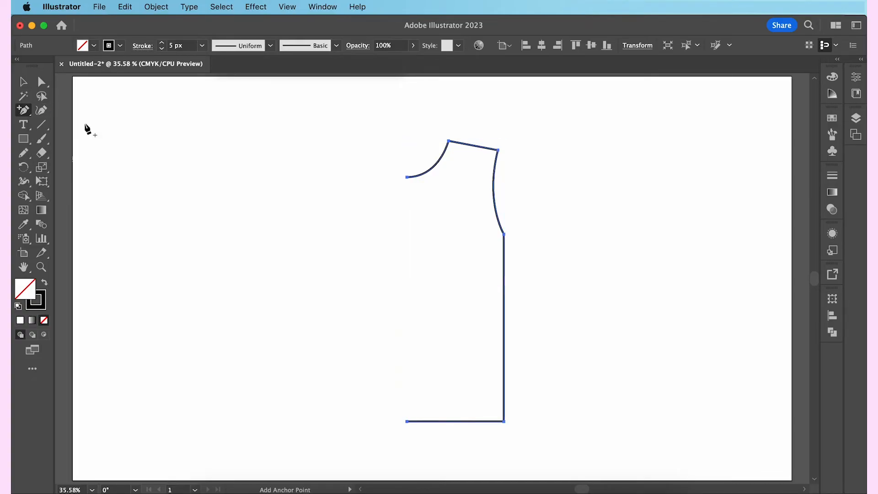
mouse_move(376, 211)
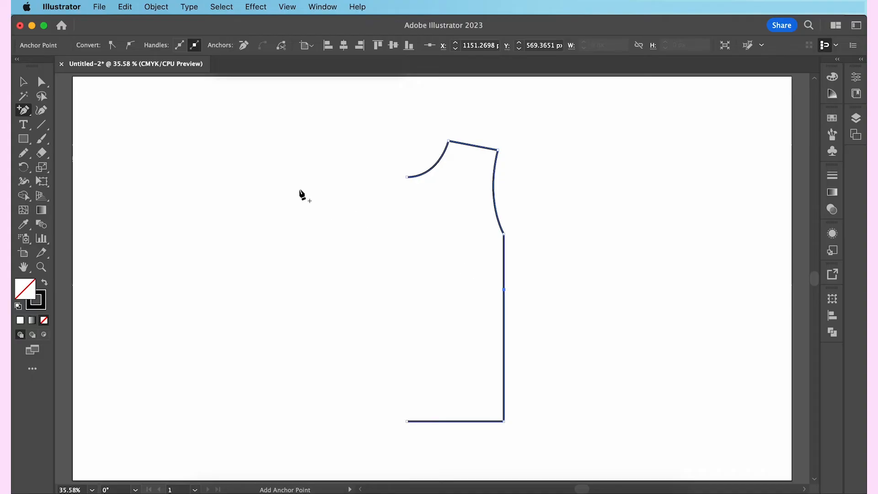
click(23, 82)
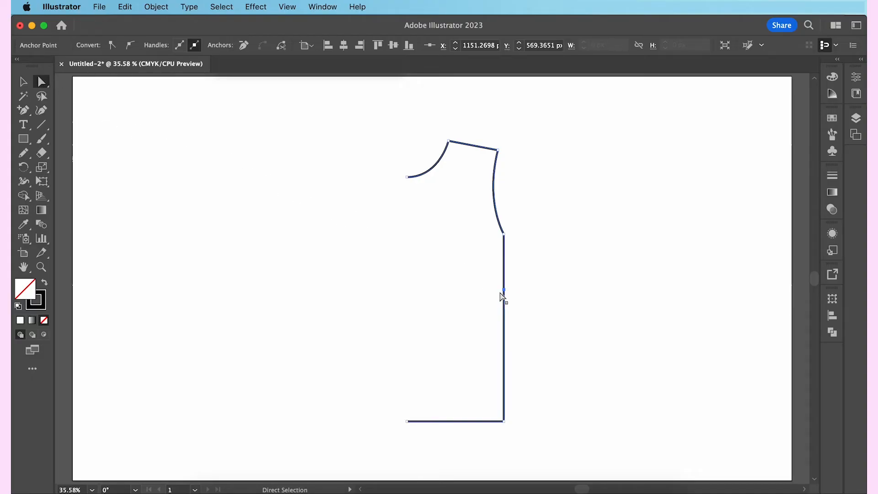
drag(502, 294, 498, 296)
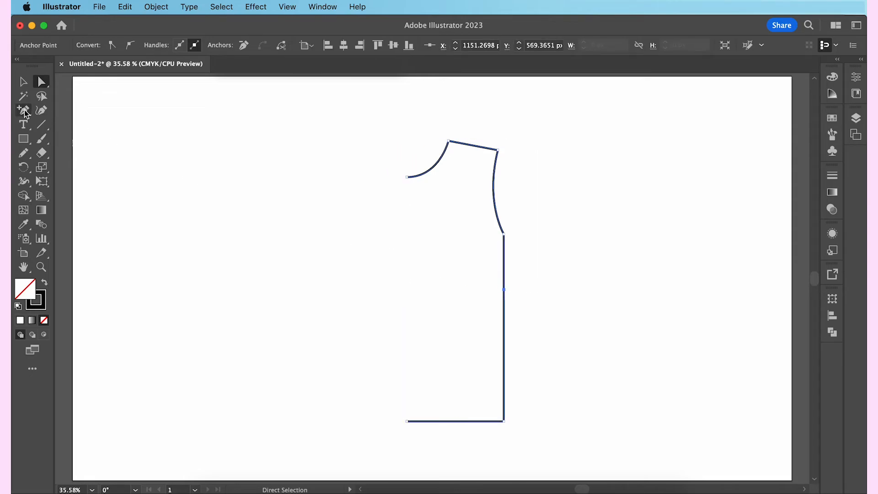
click(23, 110)
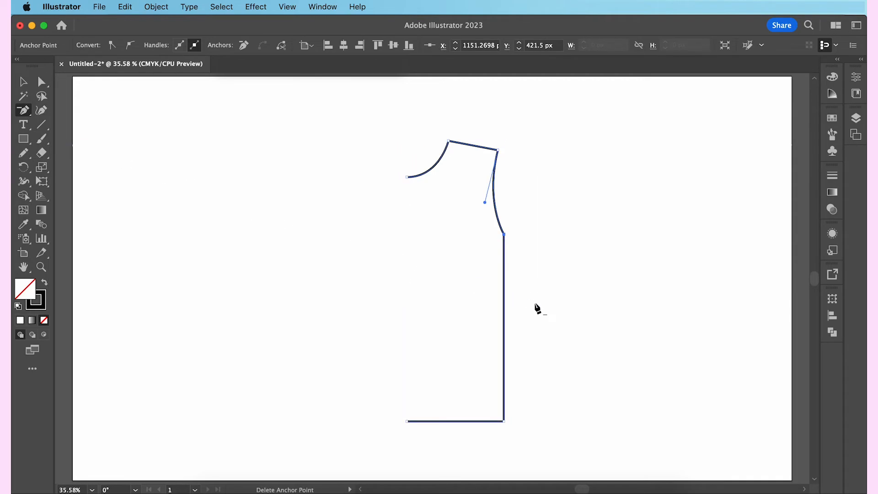
mouse_move(126, 142)
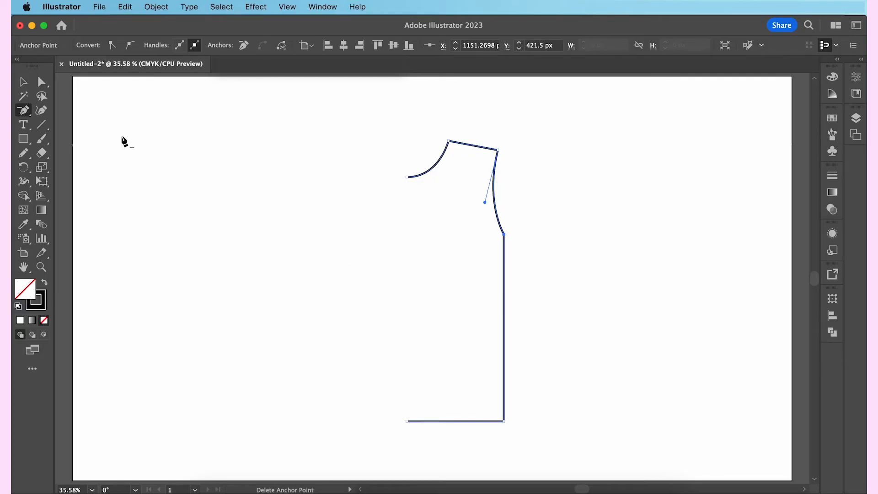
click(23, 110)
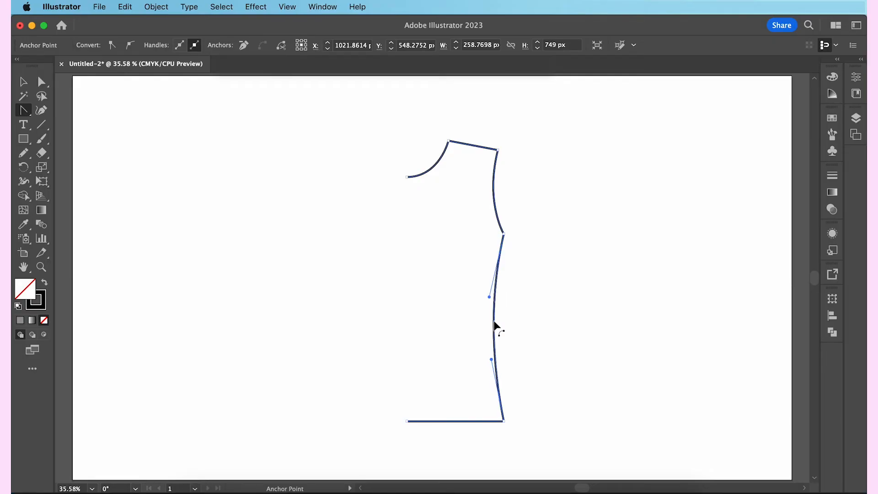
mouse_move(521, 322)
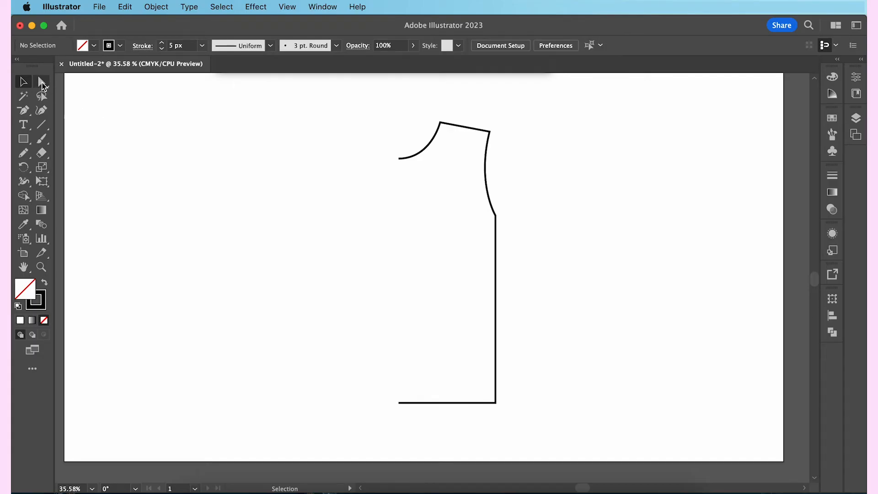
Draw the short sleeve from the shoulder end down to the armhole's lower corner.
click(41, 82)
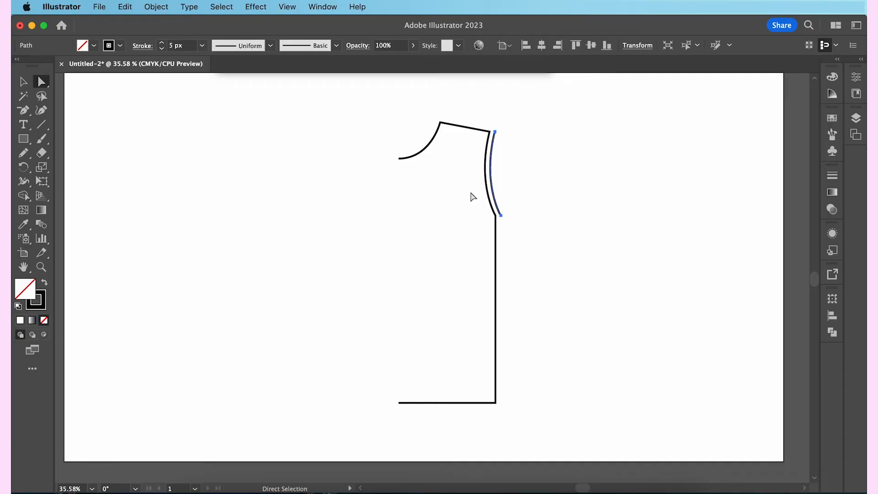
click(24, 110)
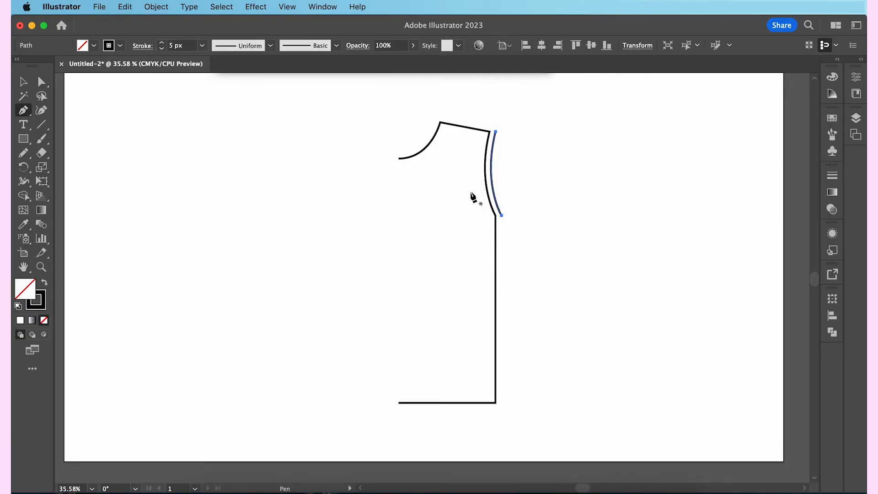
drag(495, 133, 560, 178)
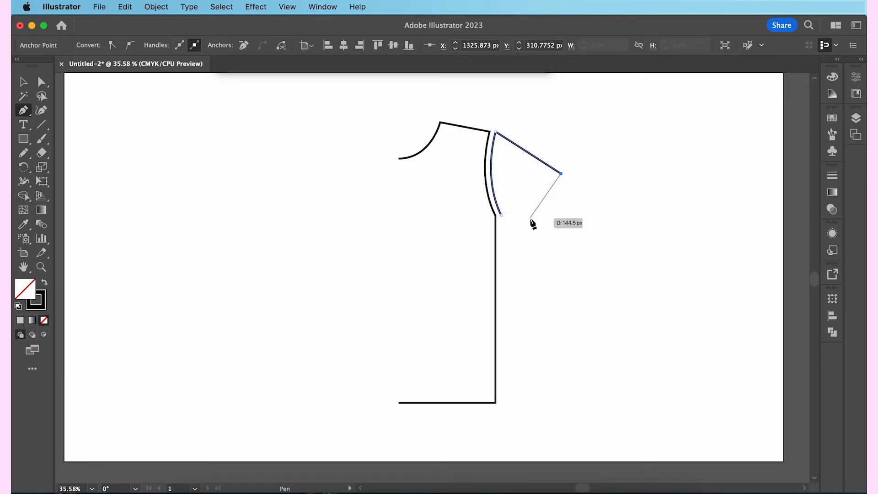
click(502, 216)
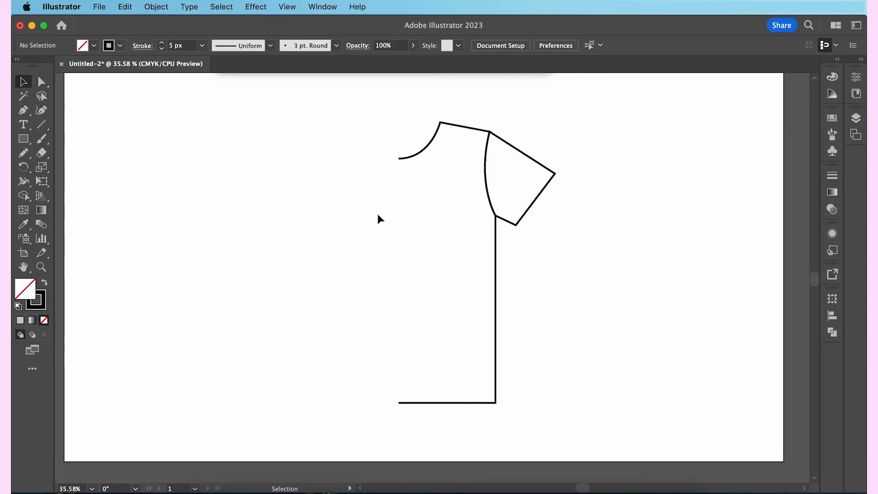
mouse_move(376, 101)
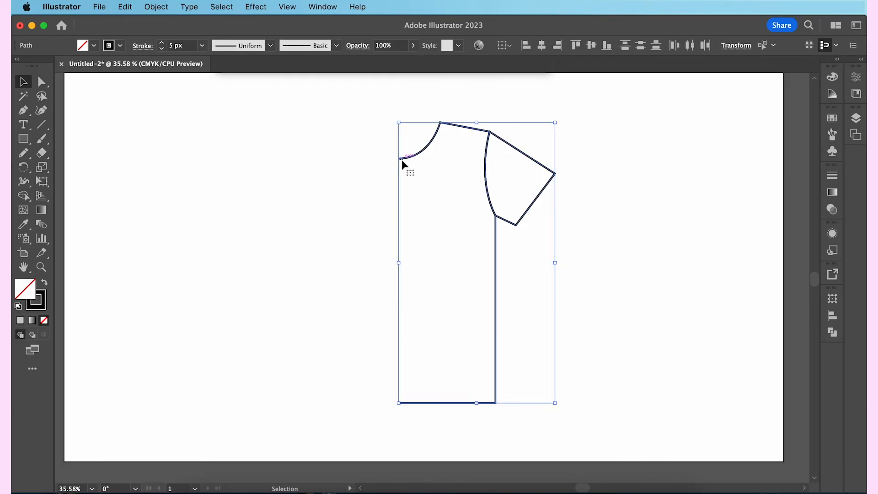
Group the half shirt, reflect a copy vertically and drag it left as the other half.
right_click(402, 165)
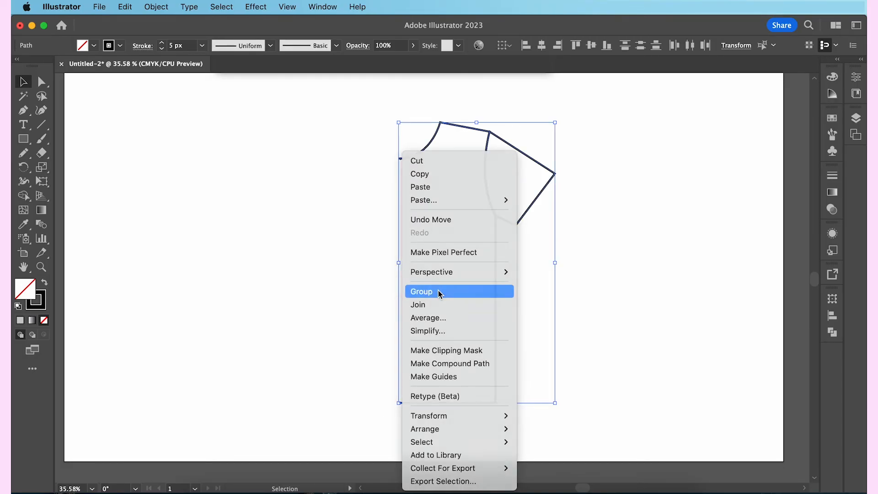
click(421, 291)
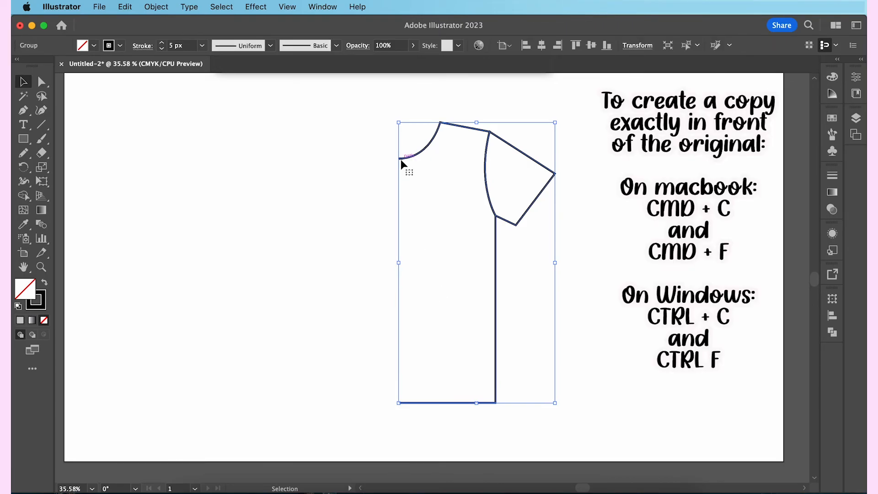
right_click(402, 164)
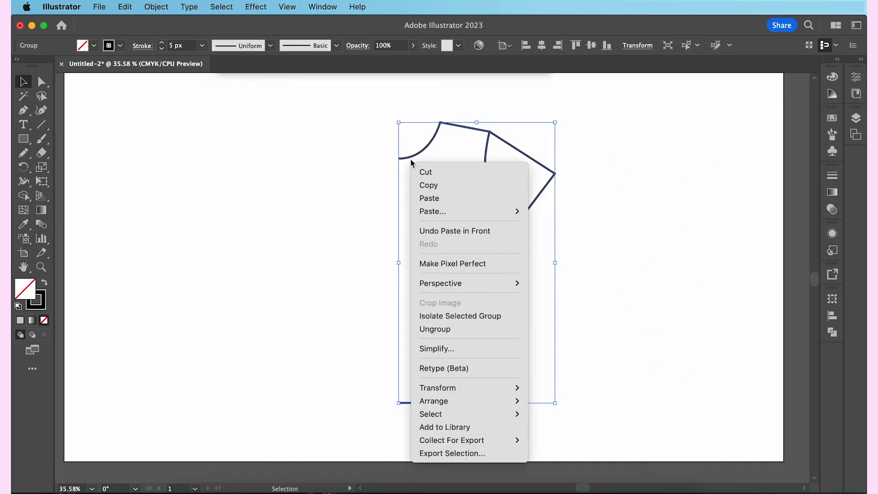
mouse_move(438, 387)
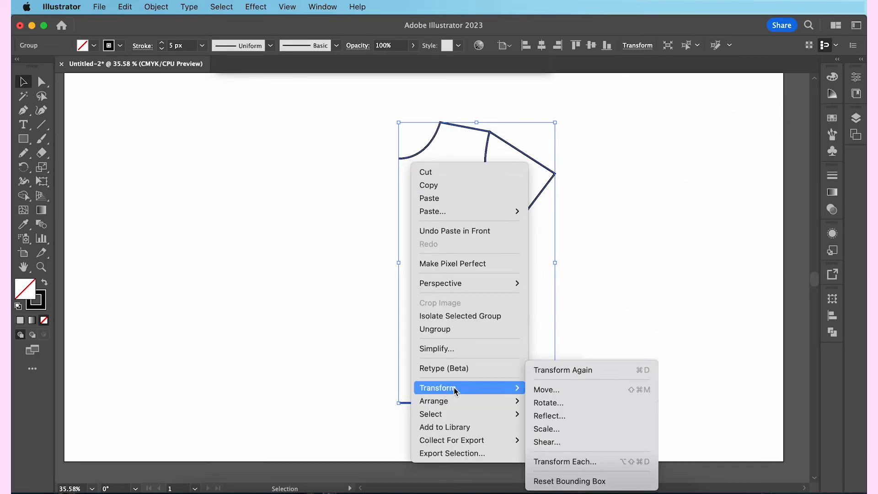
click(550, 415)
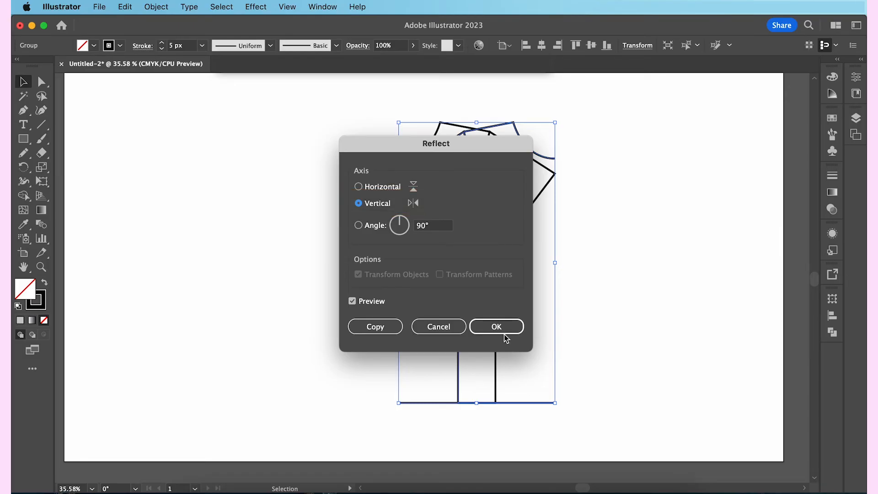
click(495, 326)
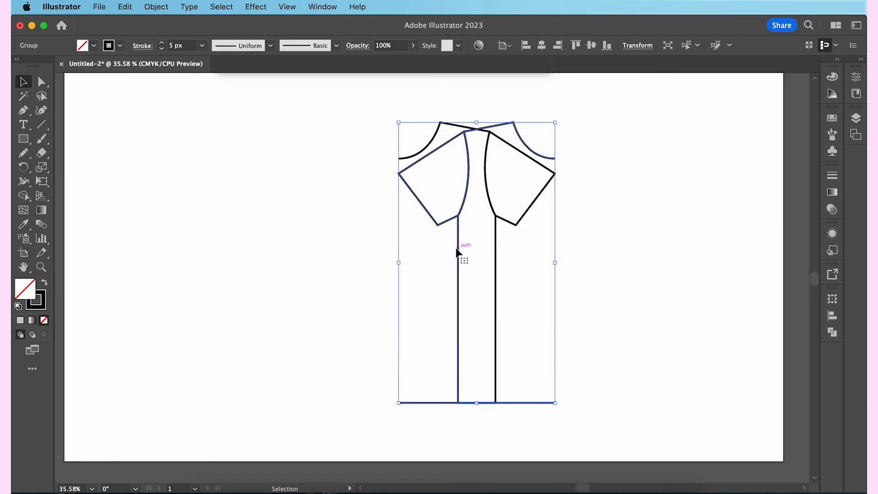
drag(456, 252, 303, 262)
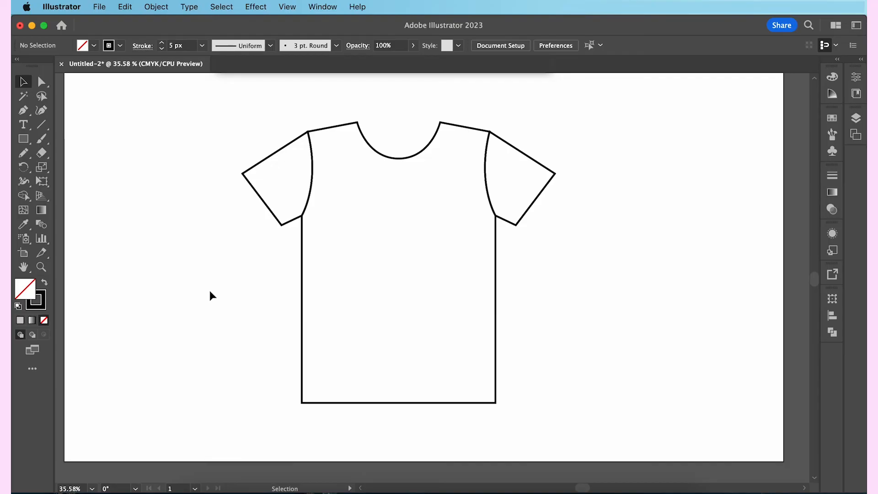
Join the halves at the neckline centre points, then give the whole shirt a light gray fill.
click(40, 82)
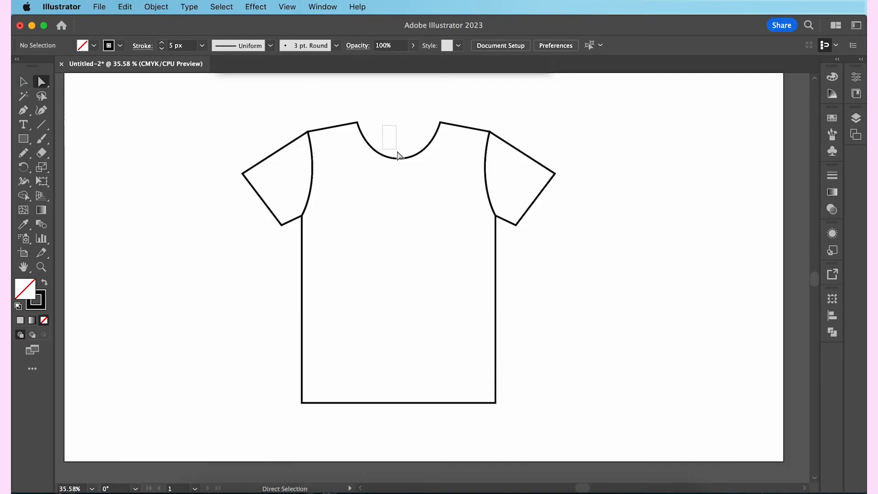
click(397, 158)
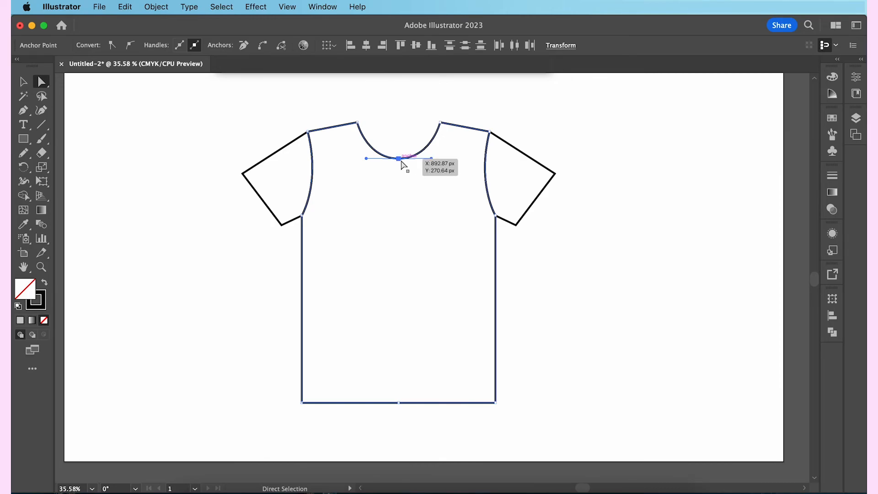
right_click(400, 162)
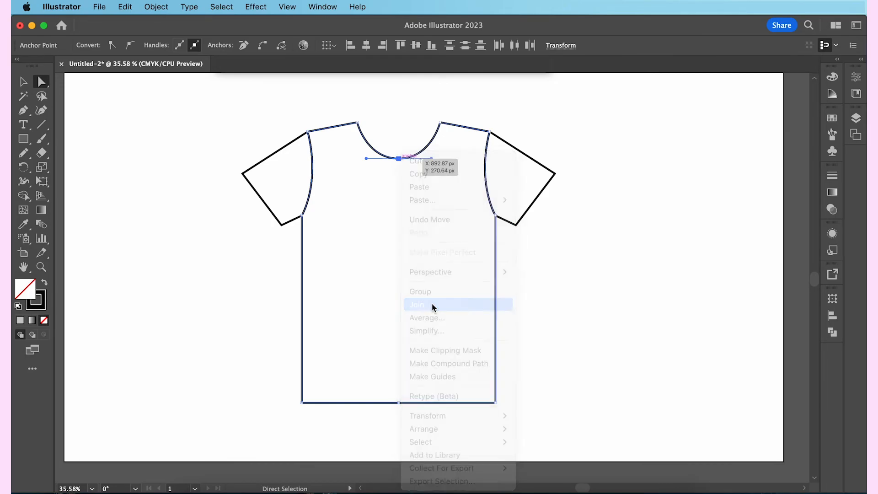
click(417, 304)
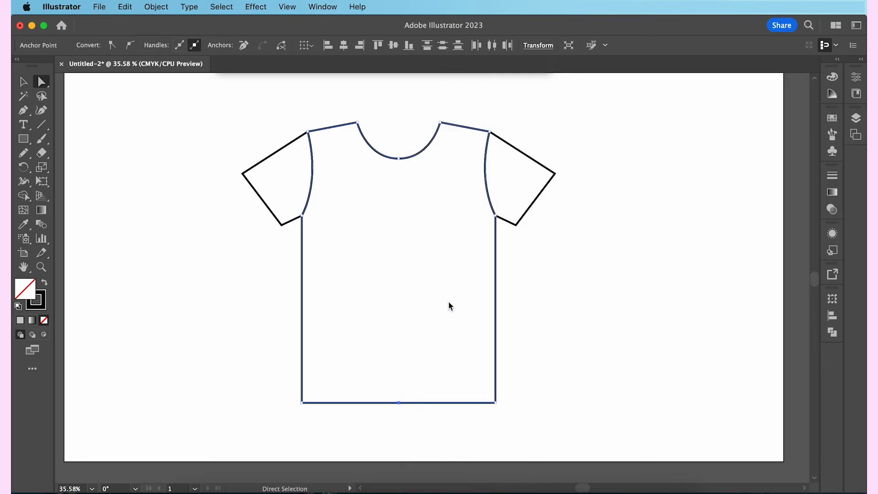
mouse_move(266, 297)
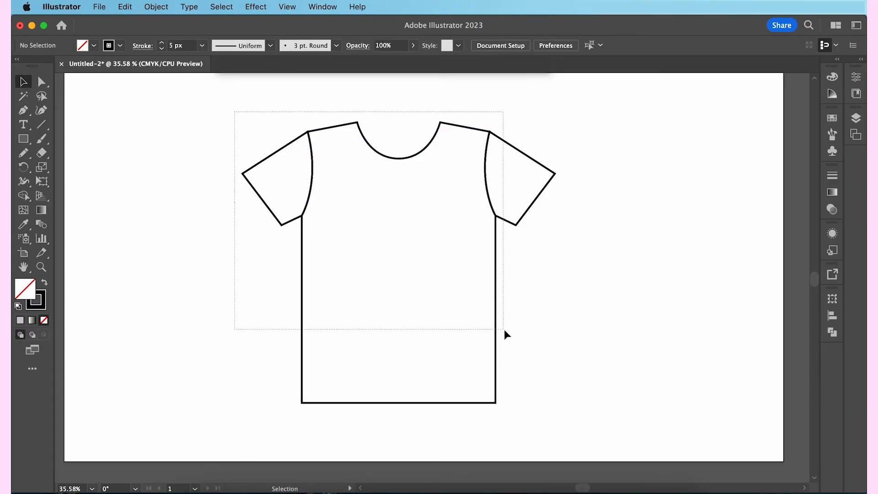
click(399, 263)
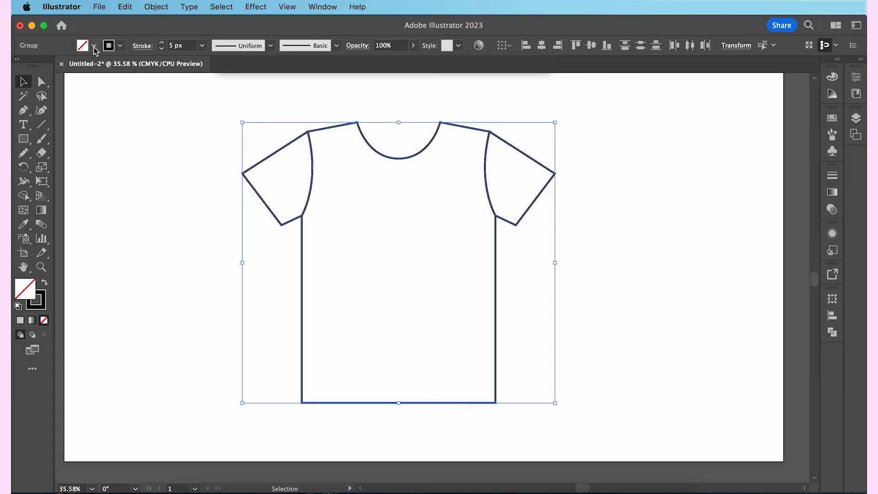
click(95, 99)
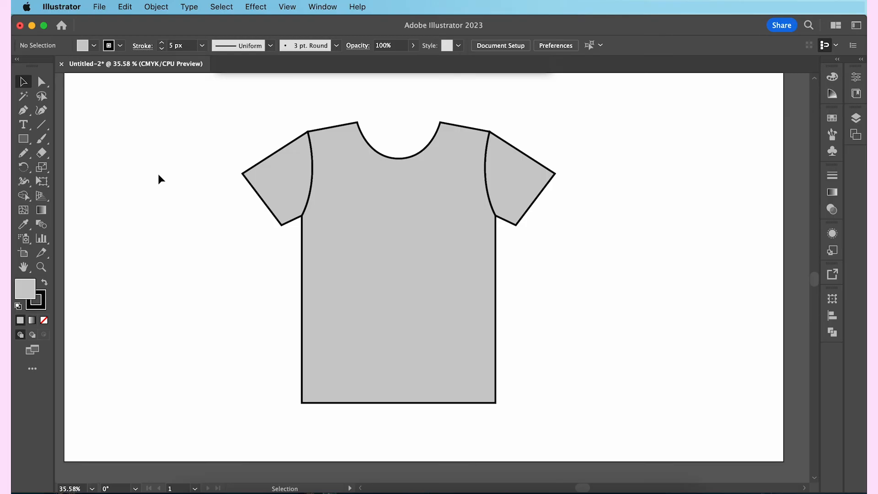
Select the shirt body path to draw the curved rib band inside the neckline.
click(23, 82)
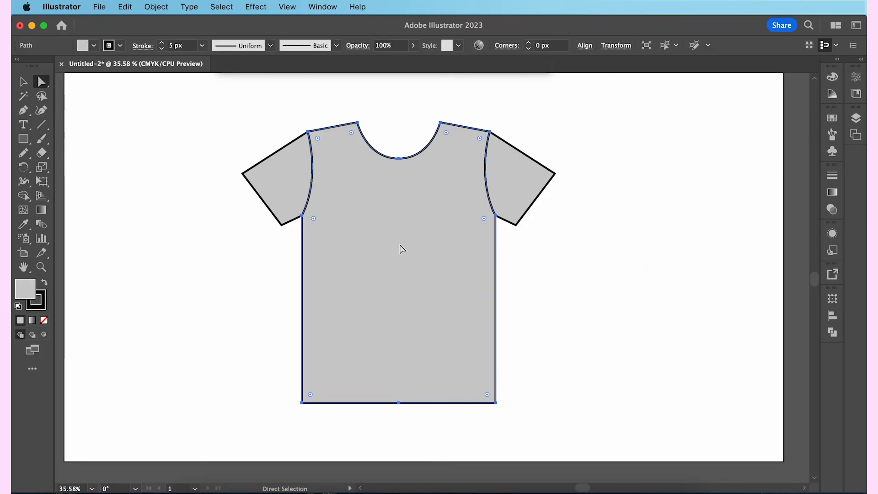
right_click(399, 247)
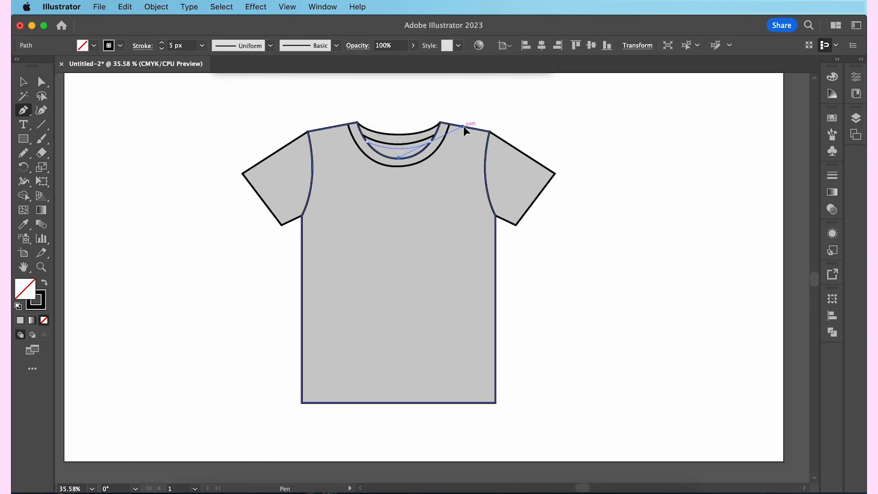
Draw parallel stitch lines inside both cuffs, along the hem and inside the neckline rib.
click(41, 82)
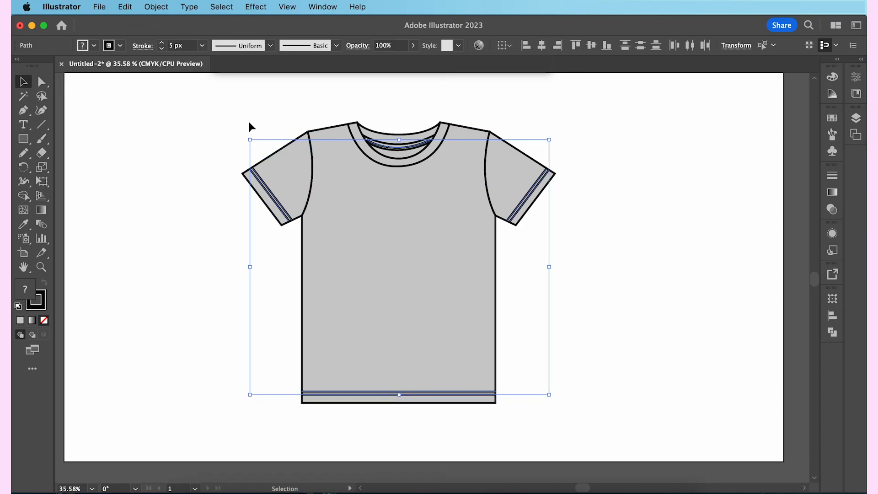
click(202, 45)
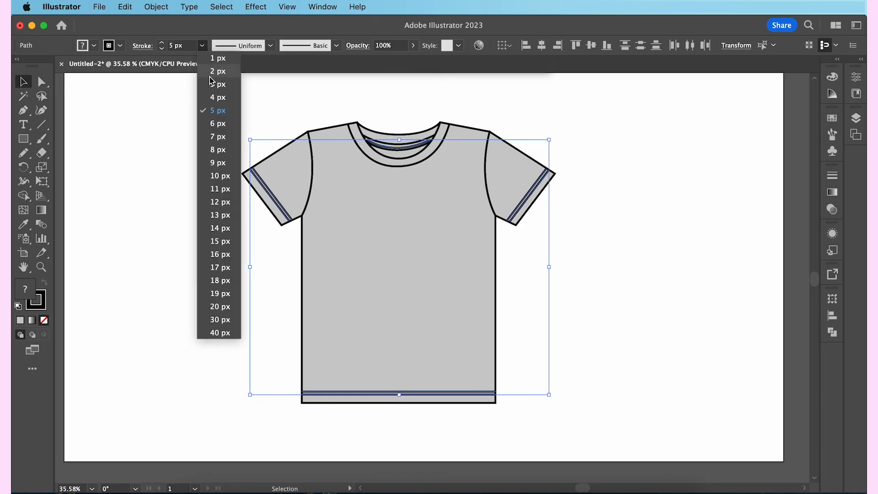
Make the stitch lines 2 px dashed lines with 8 px dash and 4 px gap, then deselect.
click(218, 72)
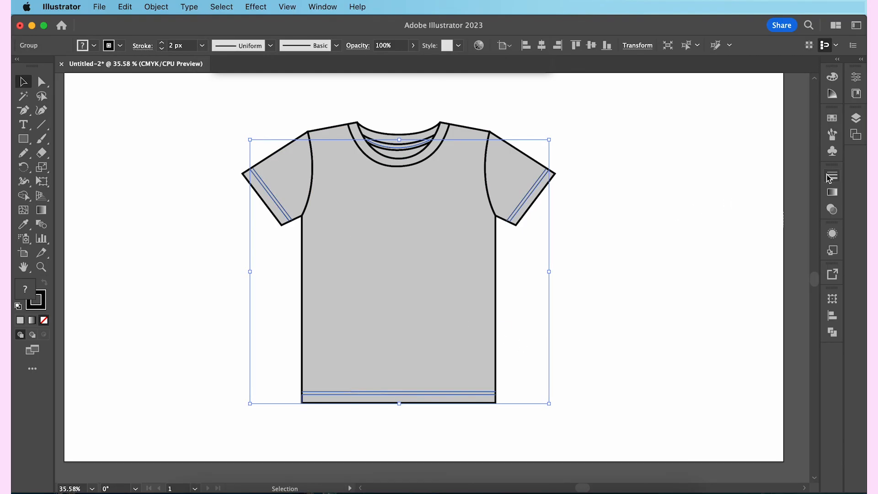
click(831, 175)
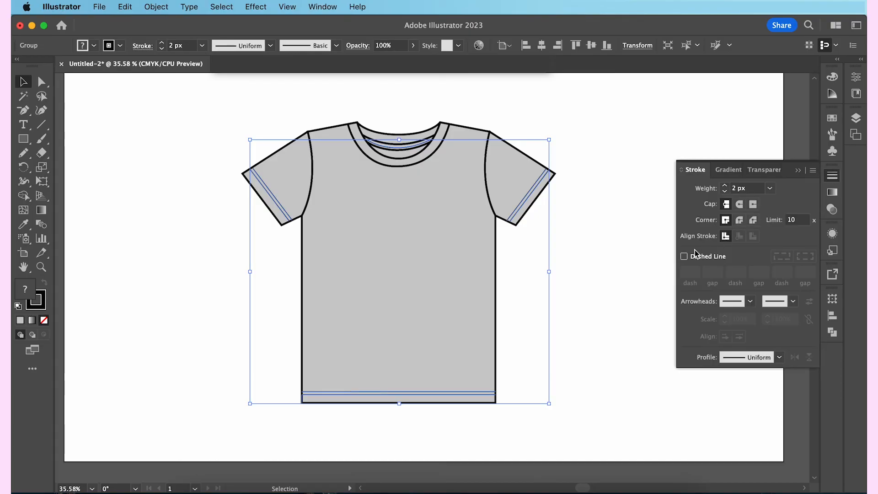
click(683, 256)
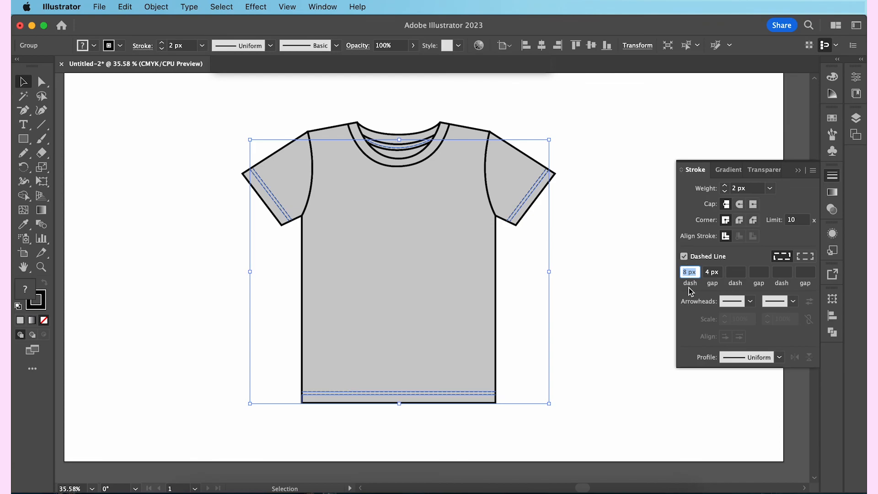
mouse_move(716, 292)
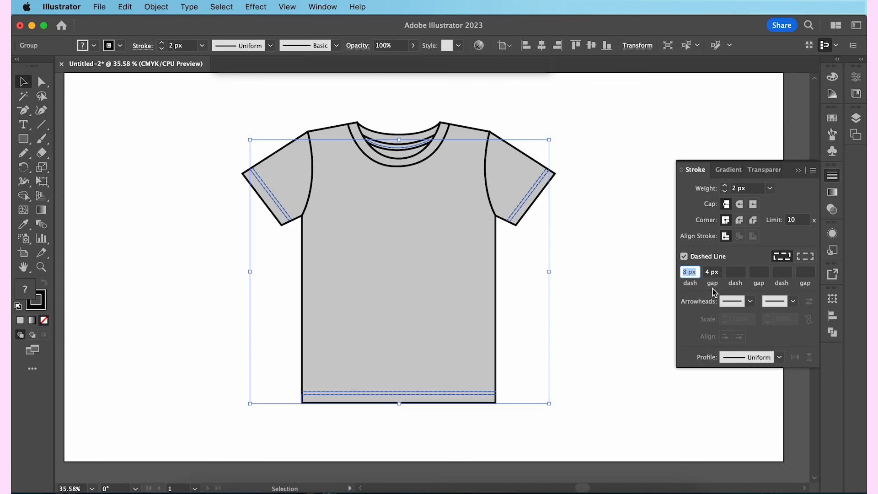
click(695, 258)
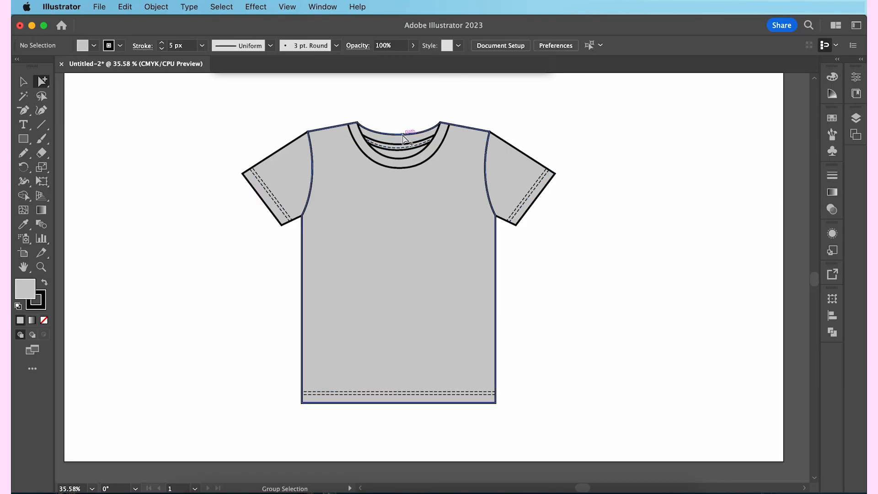
Open the Control bar Fill swatch dropdown for the t-shirt body.
click(93, 45)
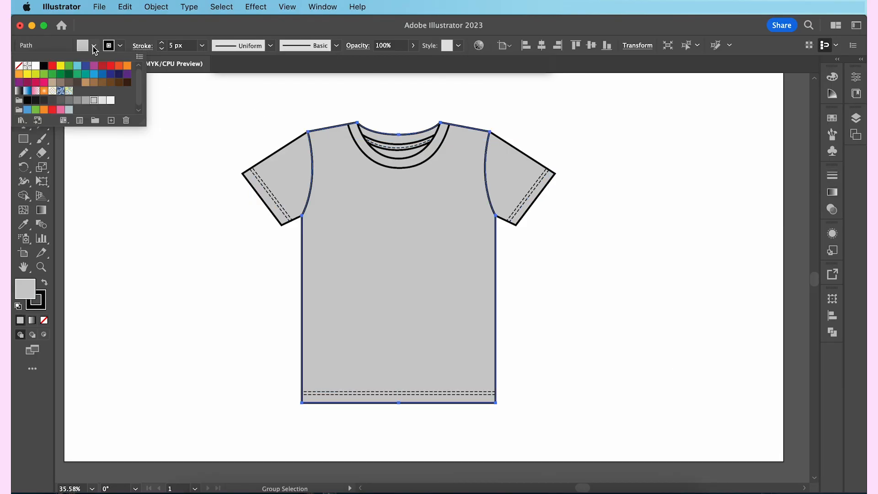